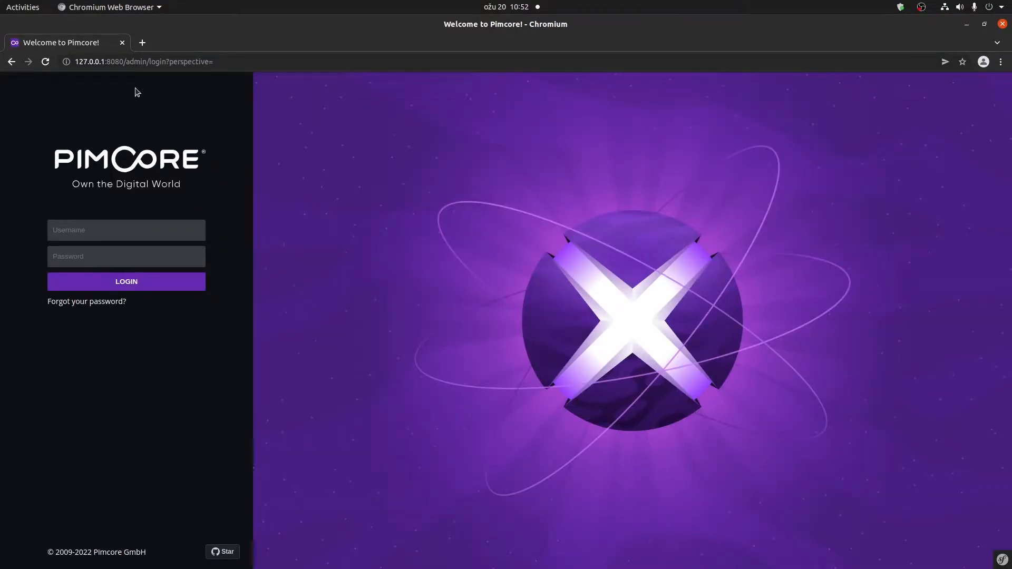
Log in to the Pimcore admin with the admin username and password.
click(125, 230)
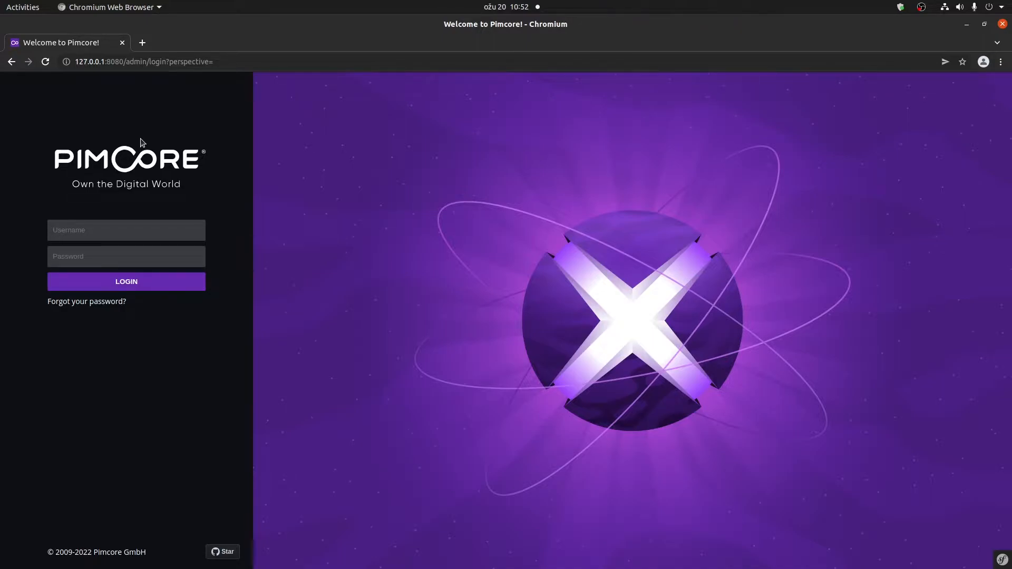
text(admin)
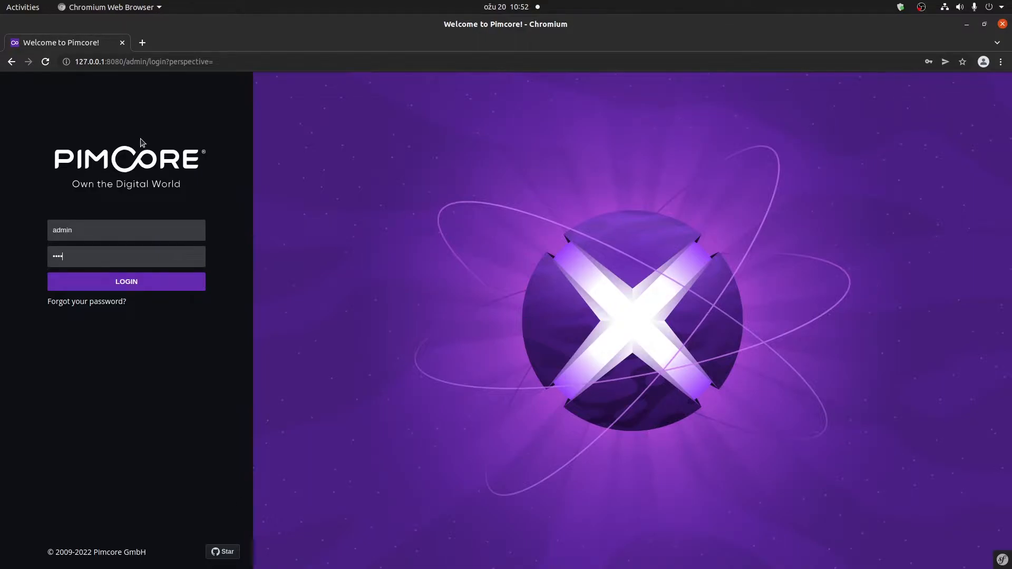
text(•)
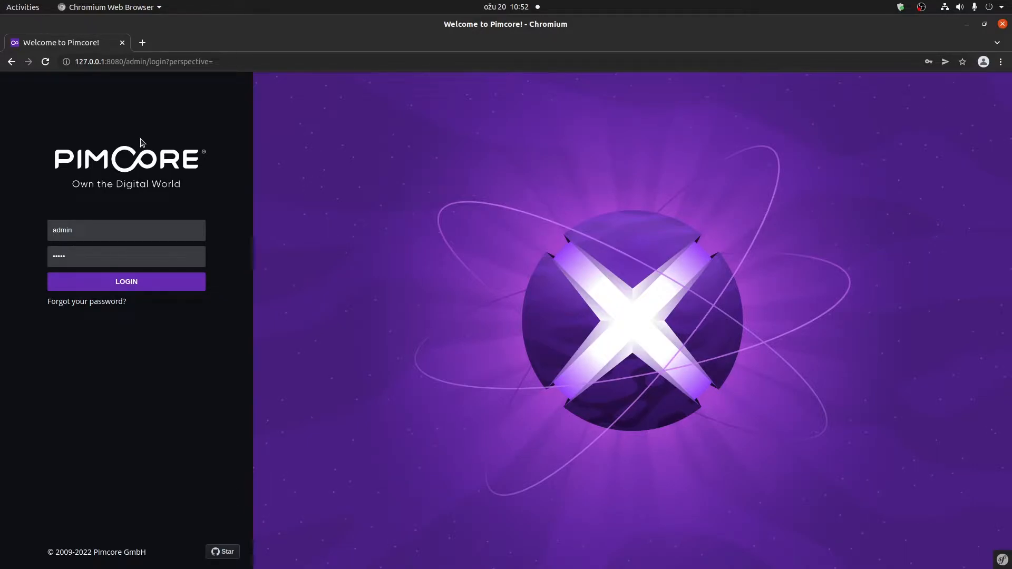
click(126, 280)
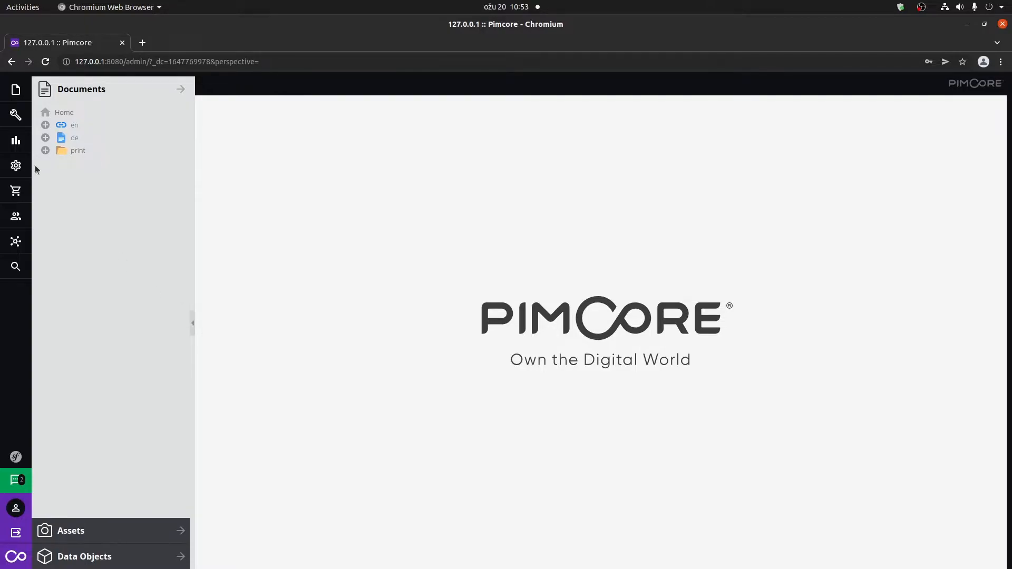
Survey the File, Tools and Marketing sidebar menus, then bring up the Datahub configuration list.
click(16, 90)
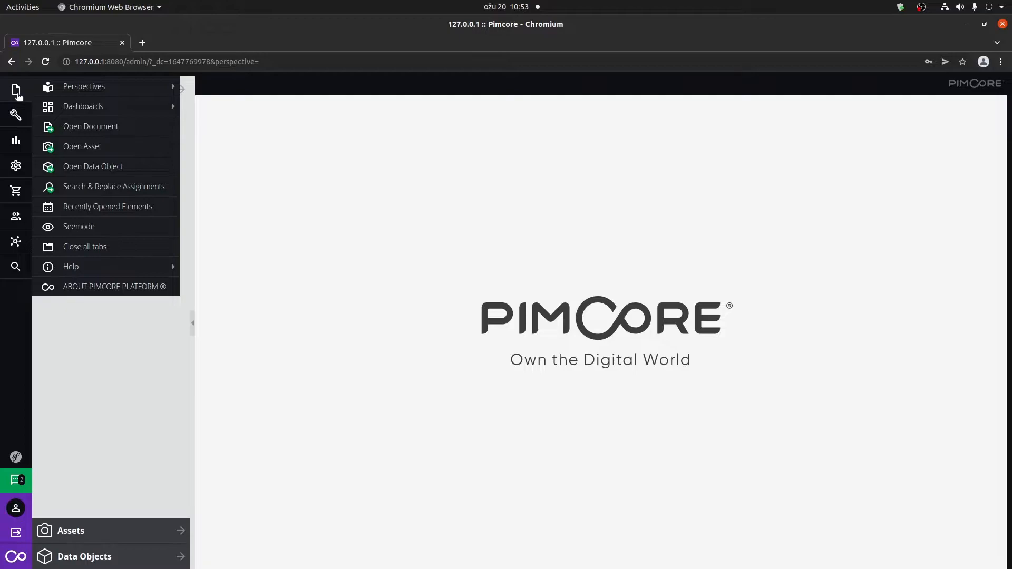
mouse_move(84, 85)
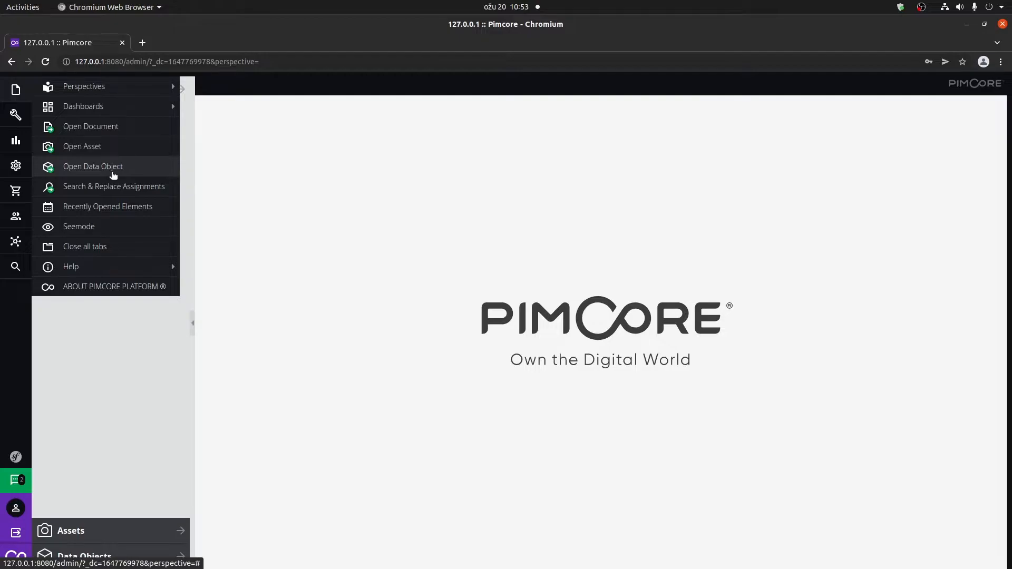
mouse_move(82, 146)
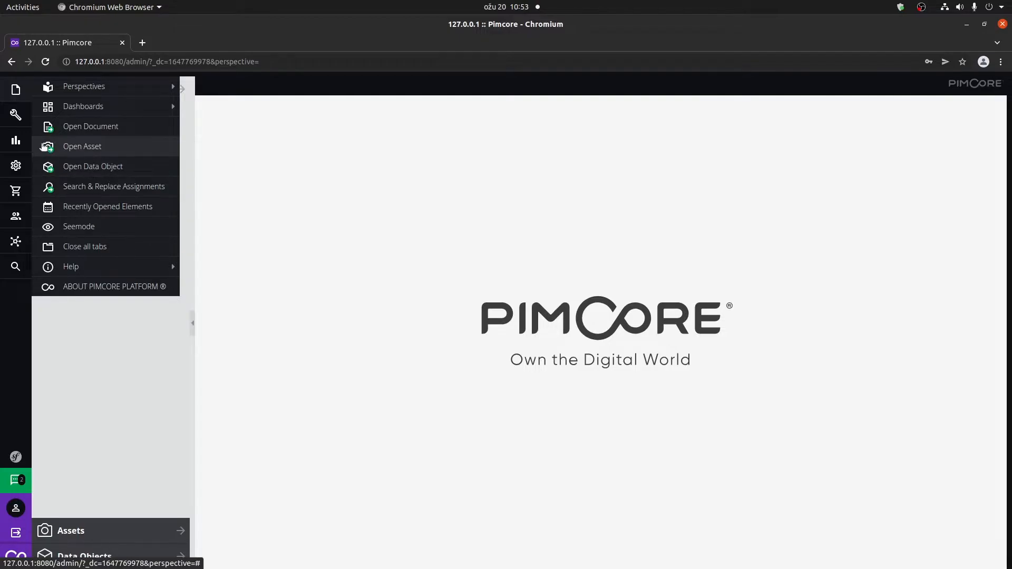
click(16, 115)
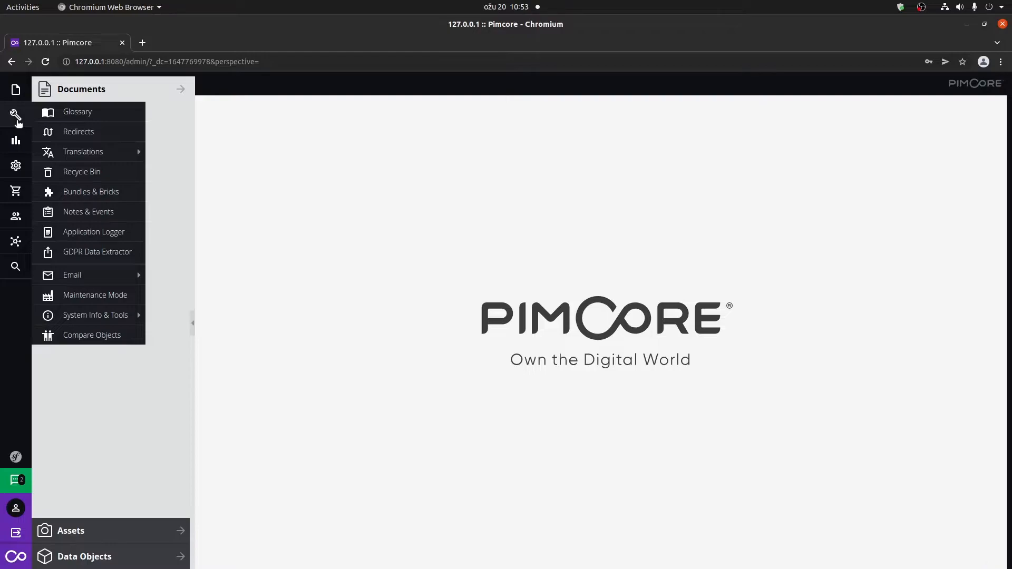
click(16, 140)
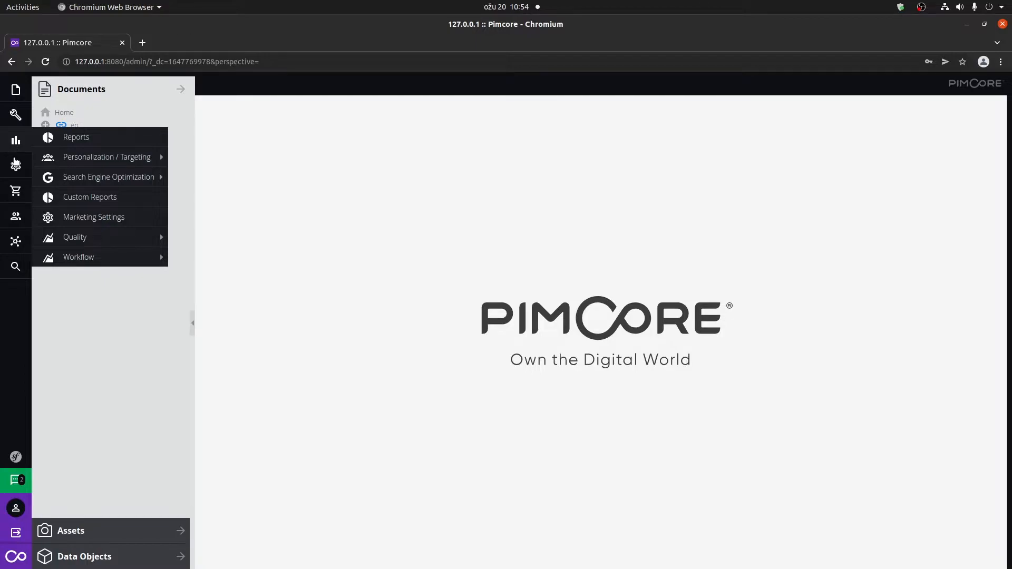
click(16, 164)
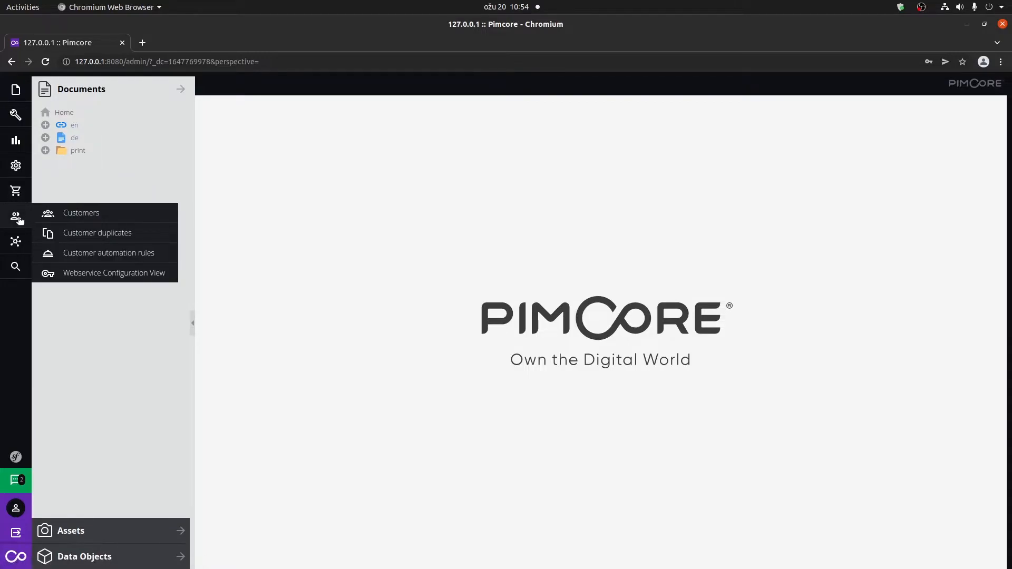
mouse_move(16, 243)
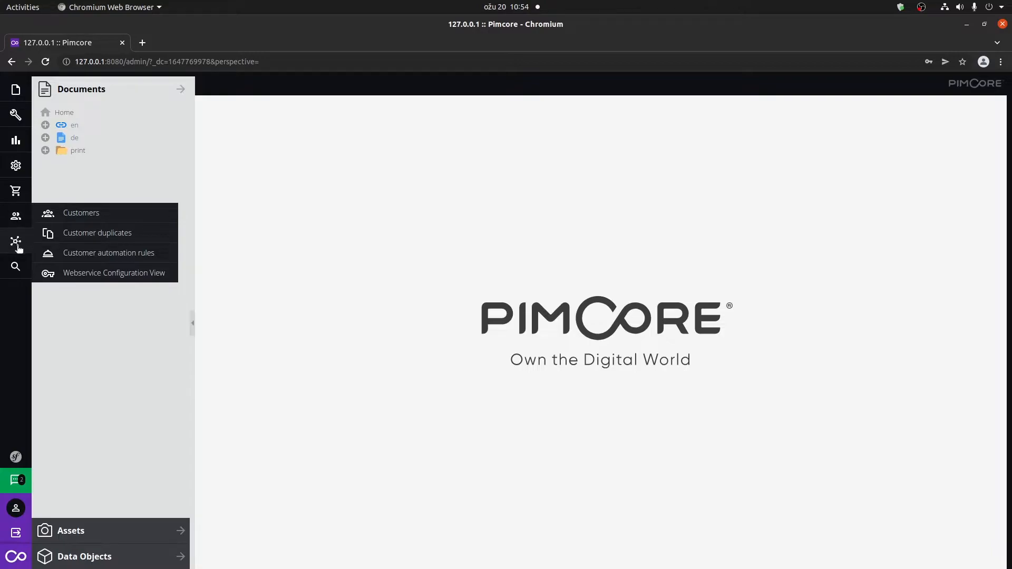
click(16, 242)
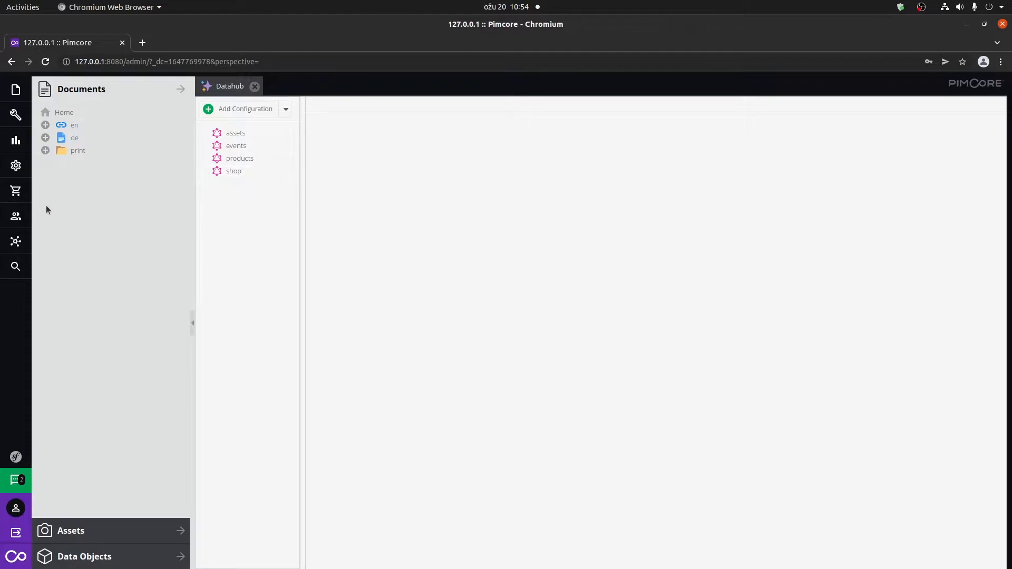
mouse_move(16, 191)
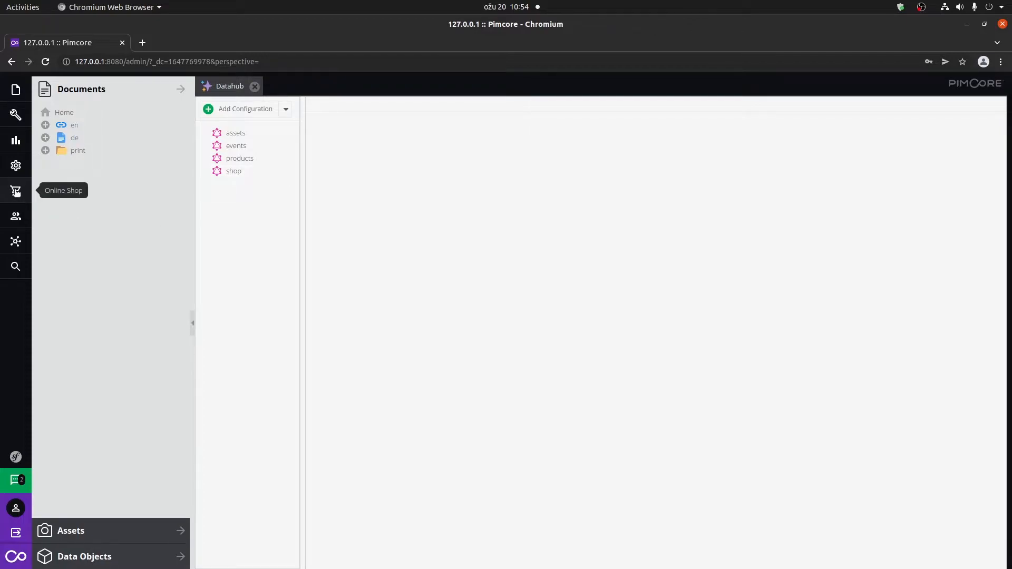
Show the customer management options from the sidebar.
click(16, 190)
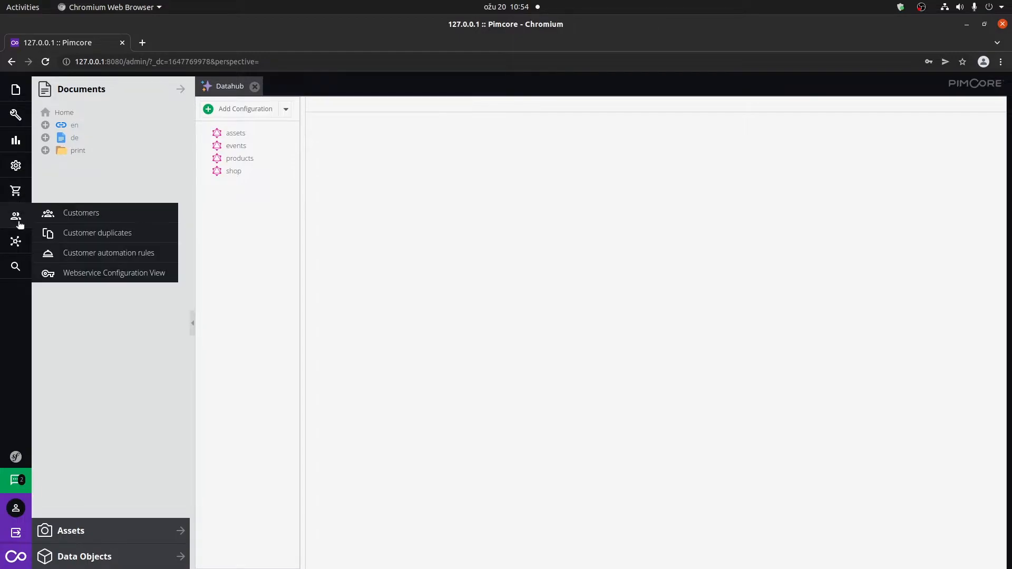
mouse_move(102, 227)
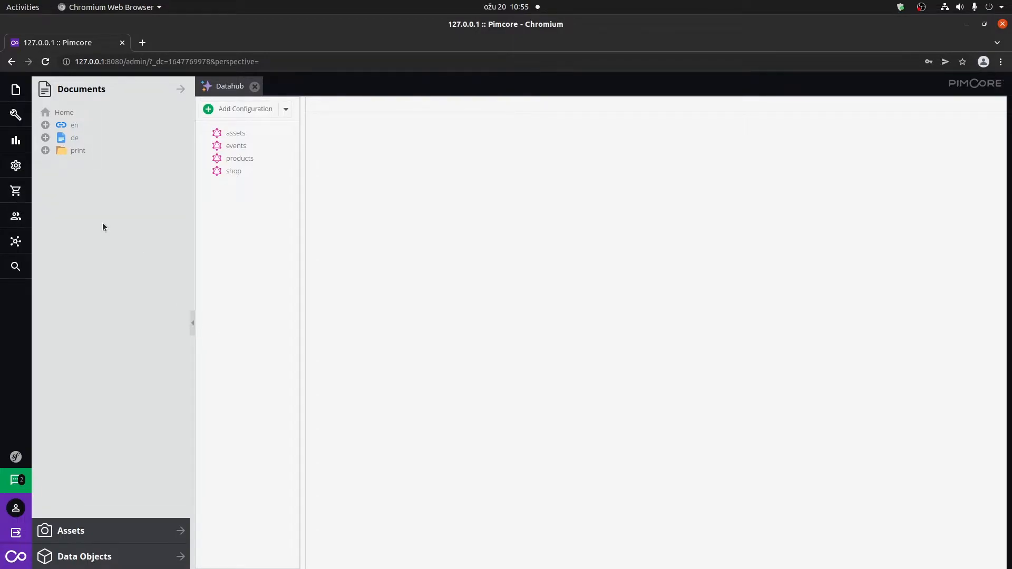
mouse_move(103, 222)
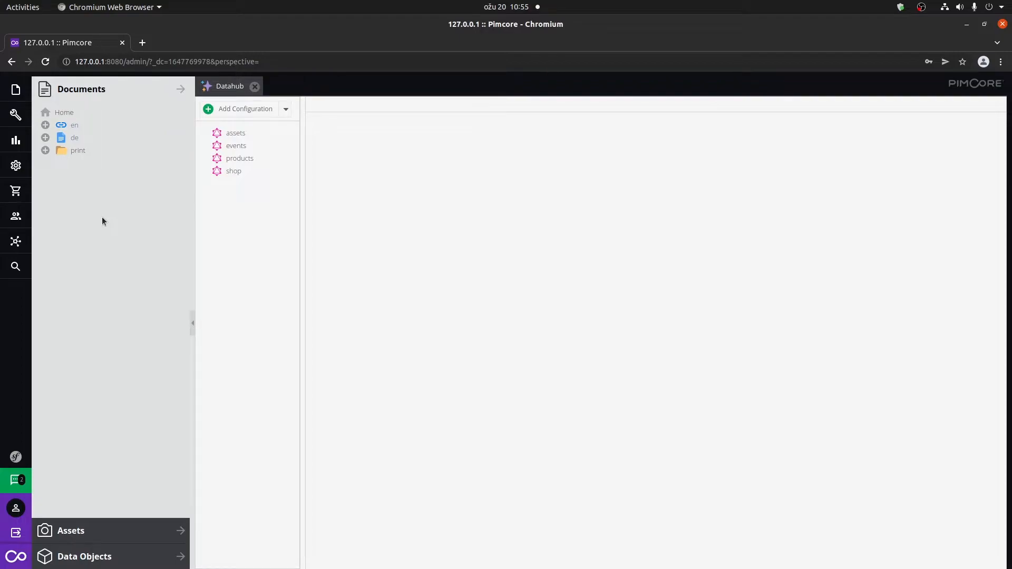
mouse_move(73, 124)
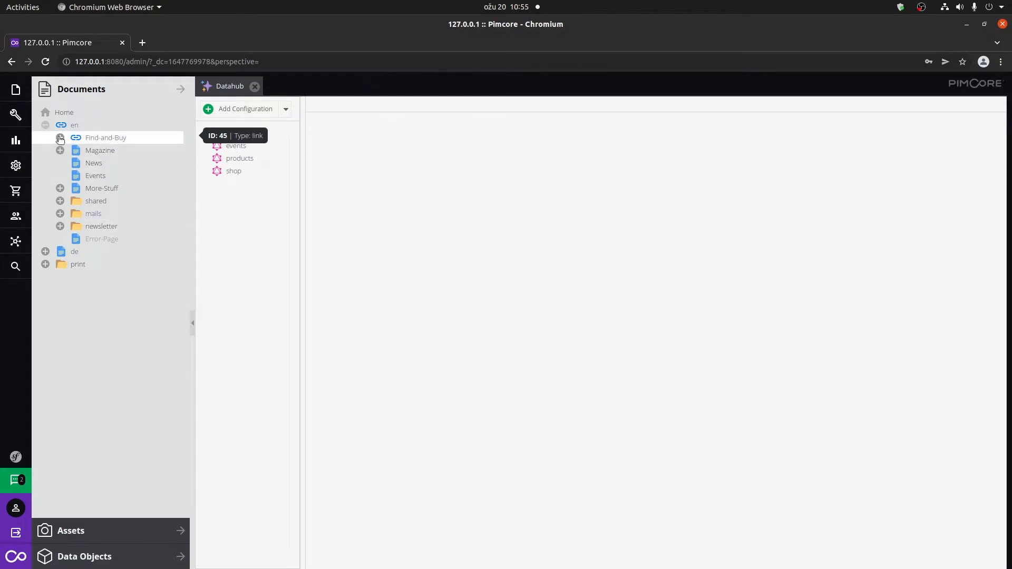
Expand Find-and-Buy and open the Popular-Brands page in the document editor.
click(59, 137)
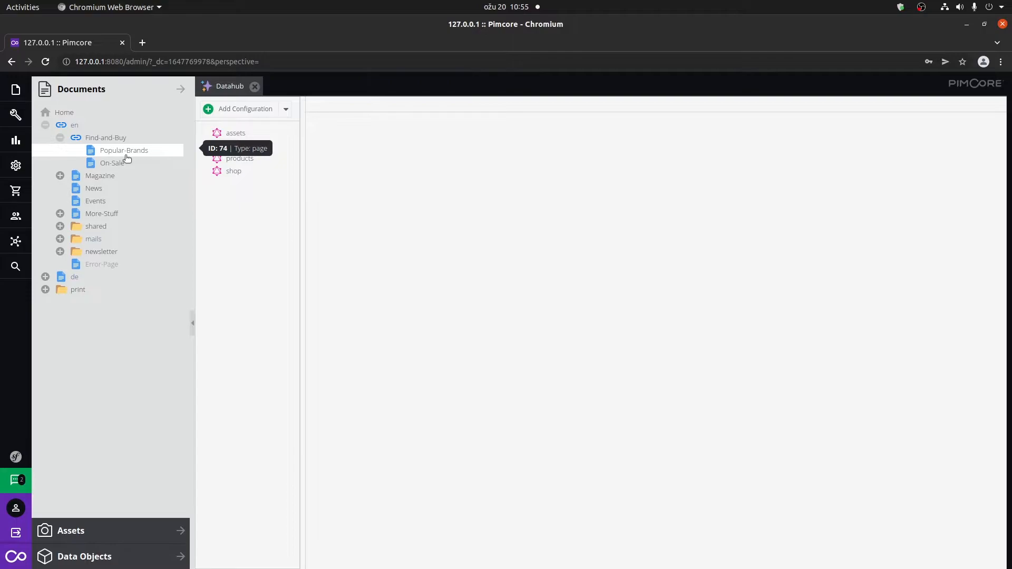
double_click(125, 150)
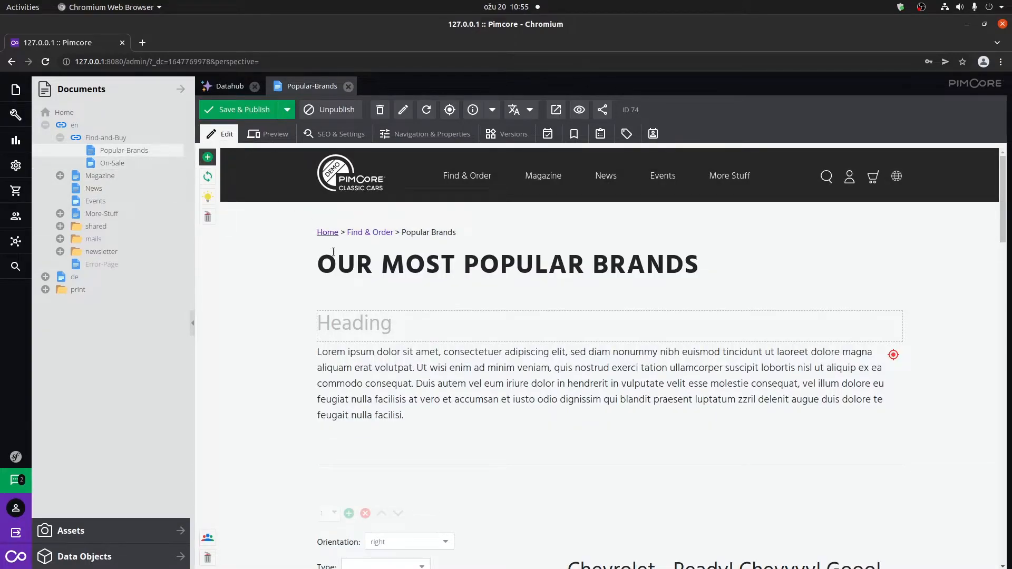
Scroll down the Popular-Brands page editor to review its content.
scroll(down, 3)
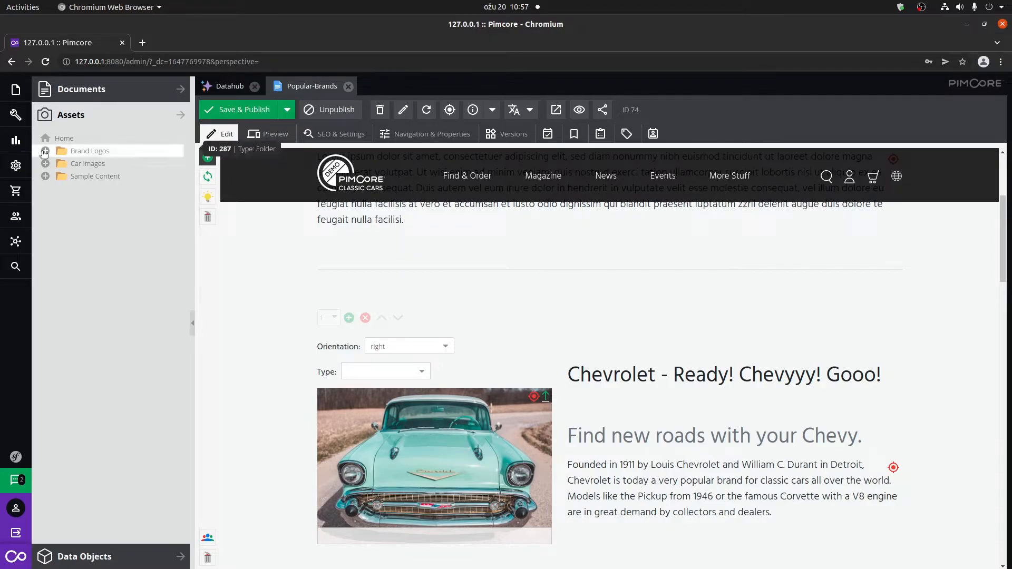
Expand the Brand Logos asset folder to list the car-brand logo images.
click(44, 150)
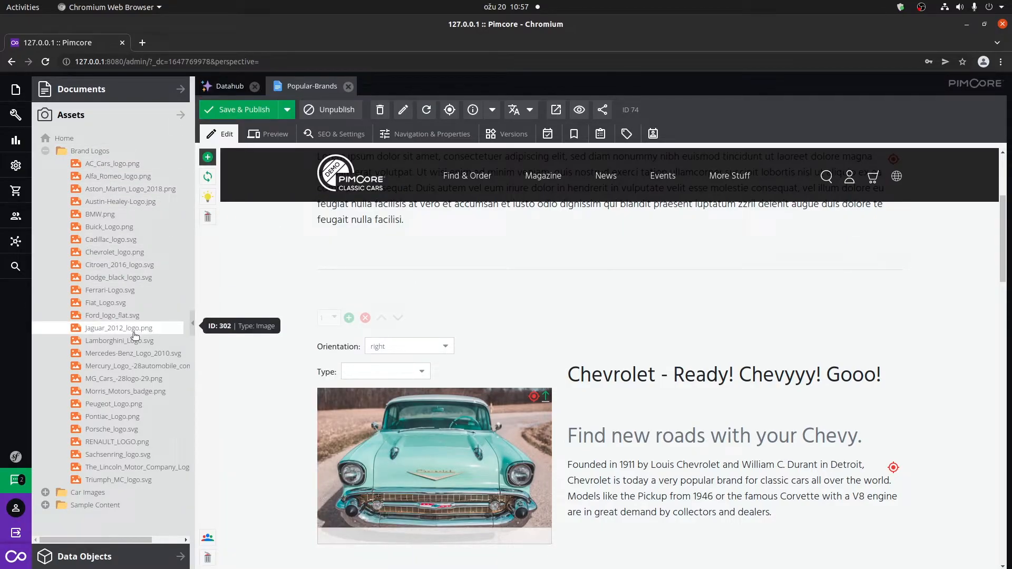
mouse_move(91, 150)
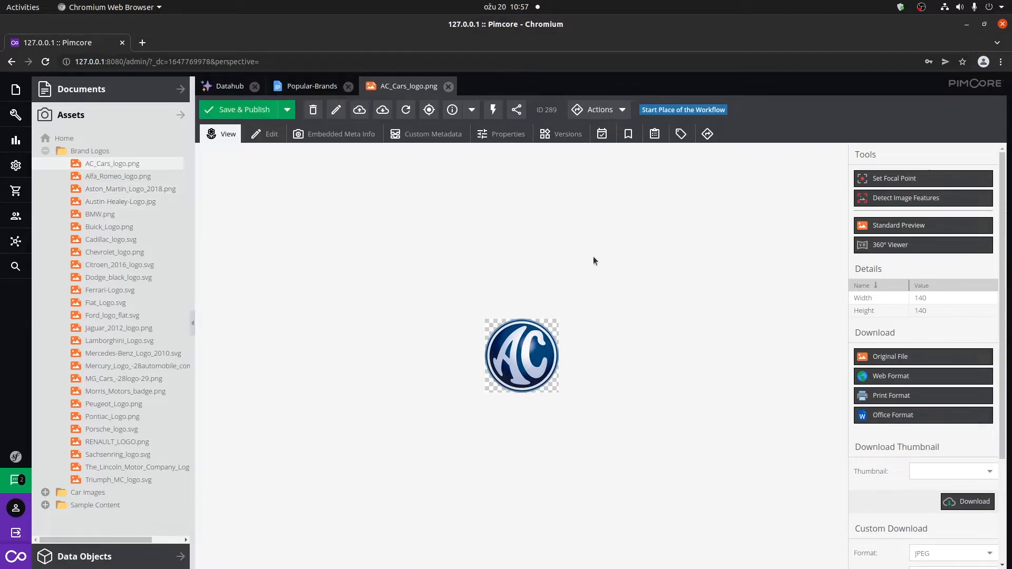
mouse_move(637, 382)
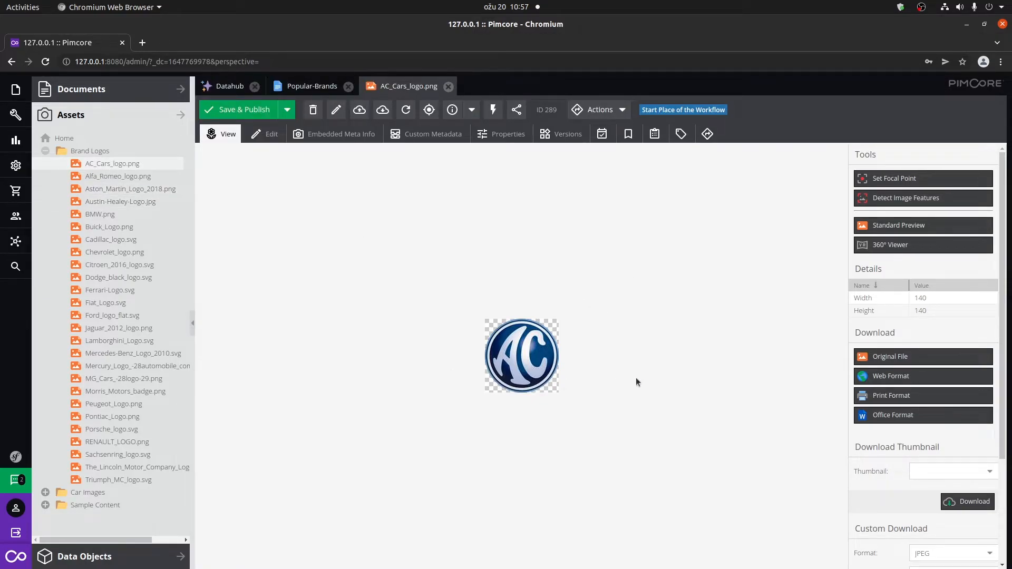
Close the AC_Cars_logo image and return to the Popular-Brands page.
scroll(down, 3)
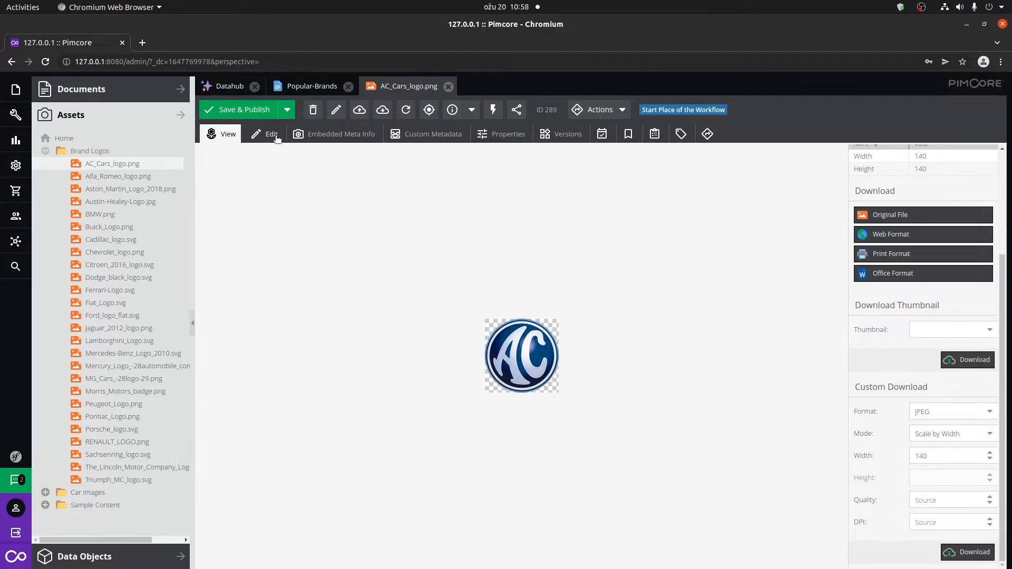
click(271, 134)
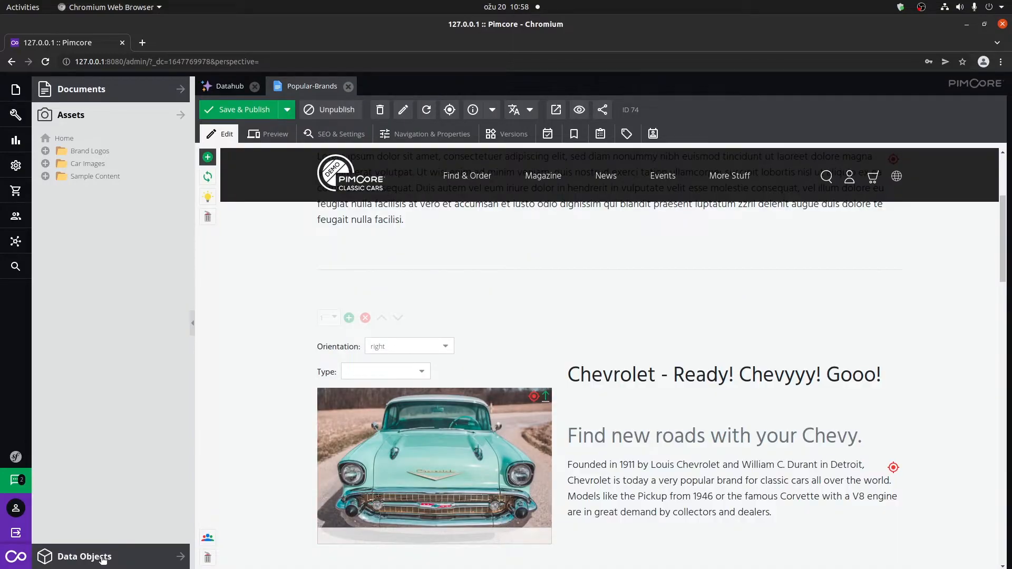
Drill down Data Objects > Product Data > Cars > bmw > 335 > berline and open the black car object.
click(84, 556)
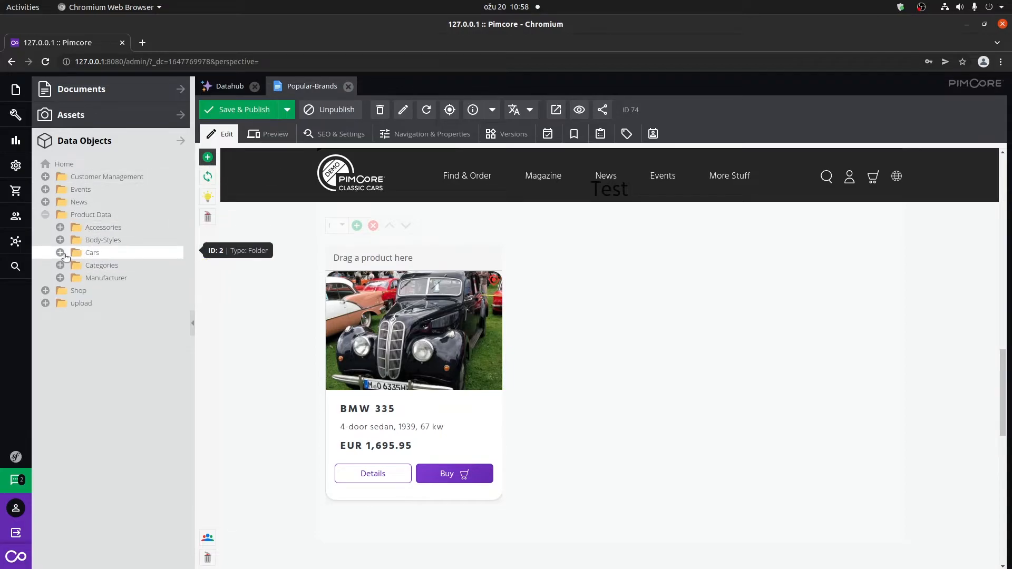
click(59, 252)
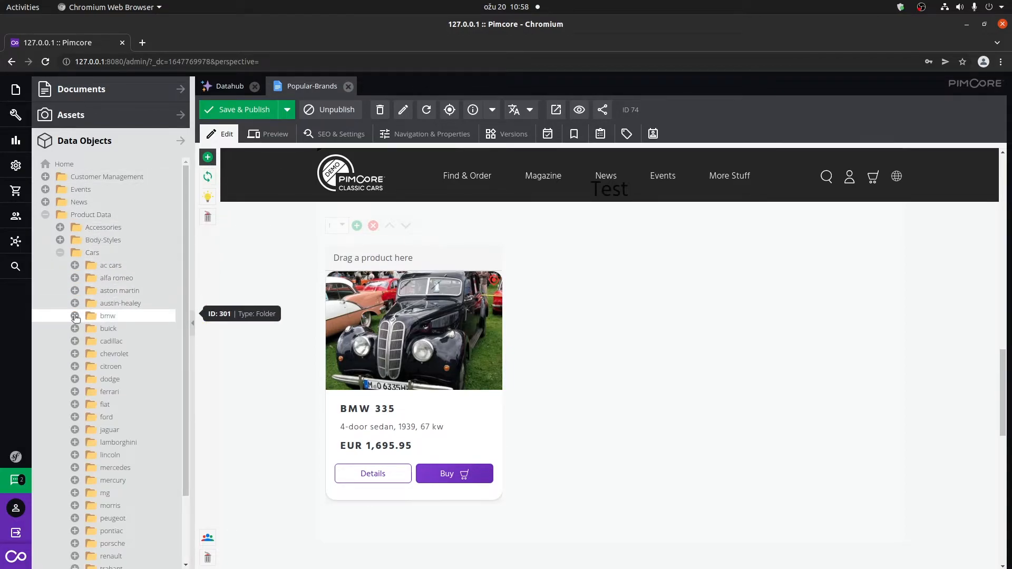
click(74, 315)
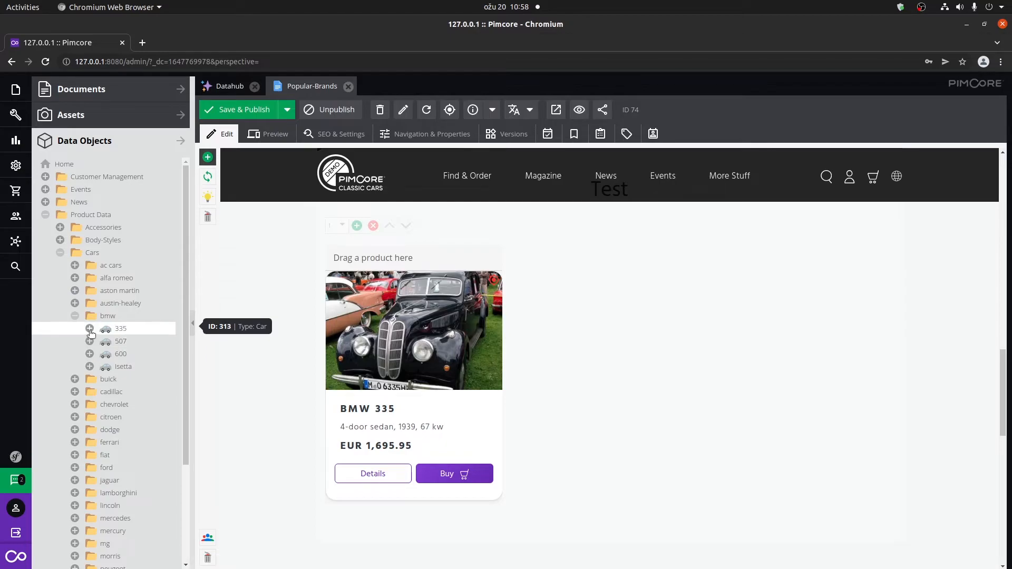
click(90, 329)
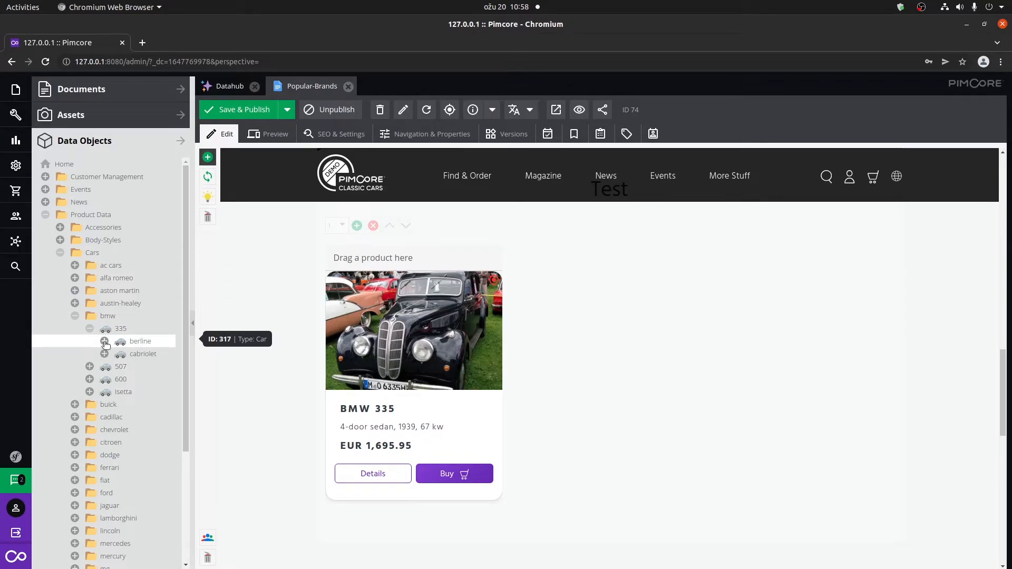
click(105, 340)
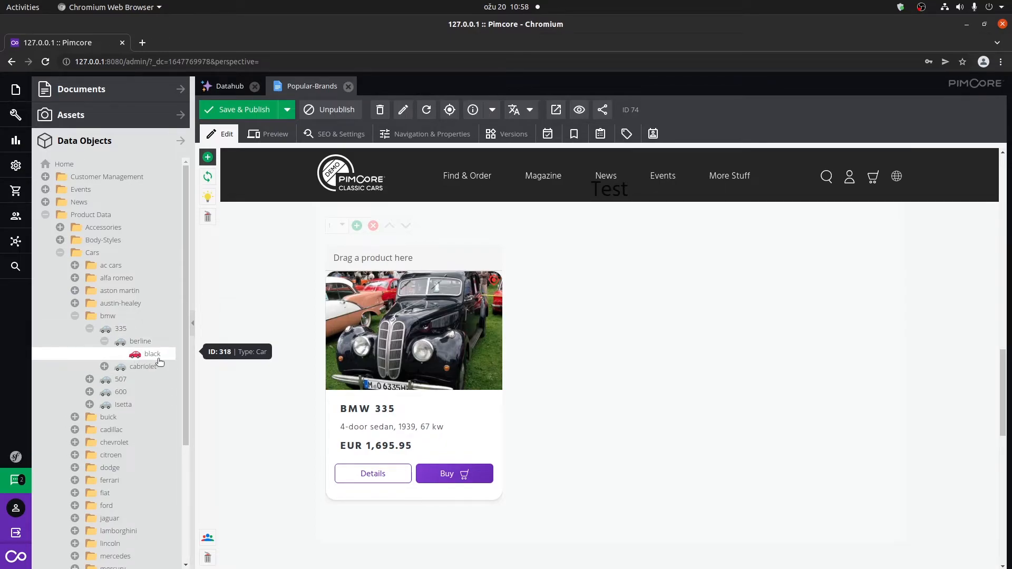
double_click(152, 354)
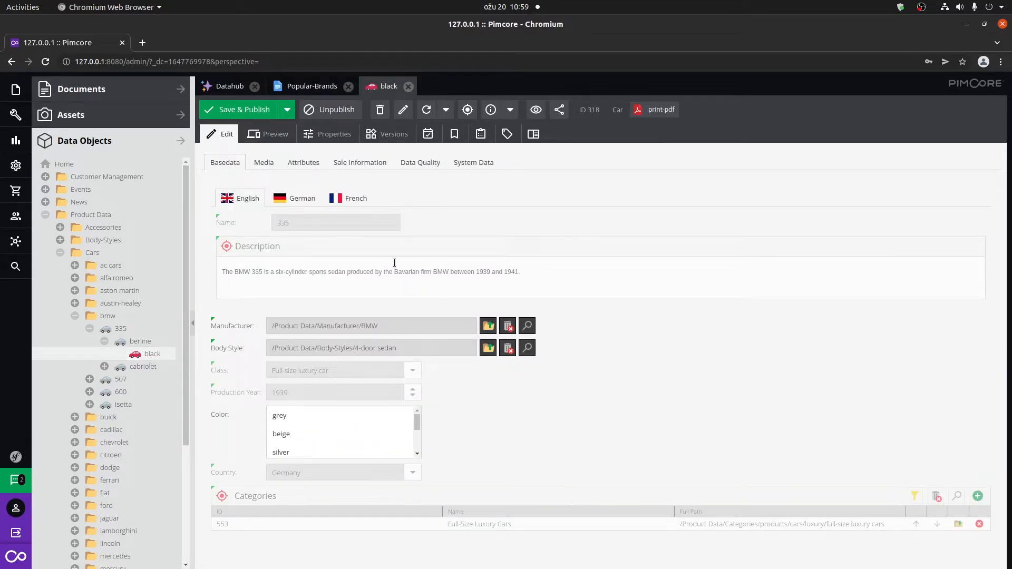
Review the black BMW's Media gallery, then close the car object.
click(263, 162)
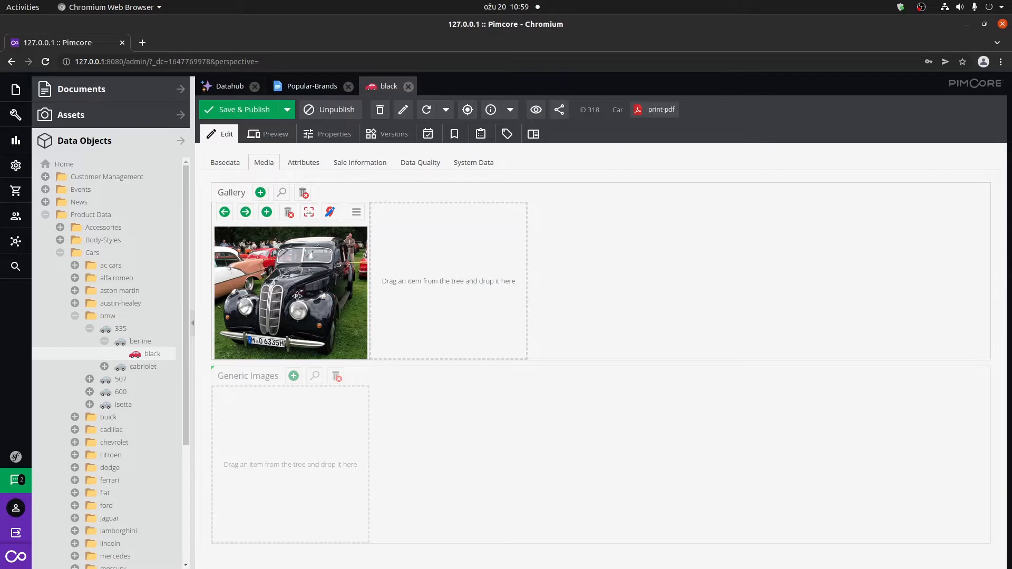
mouse_move(303, 278)
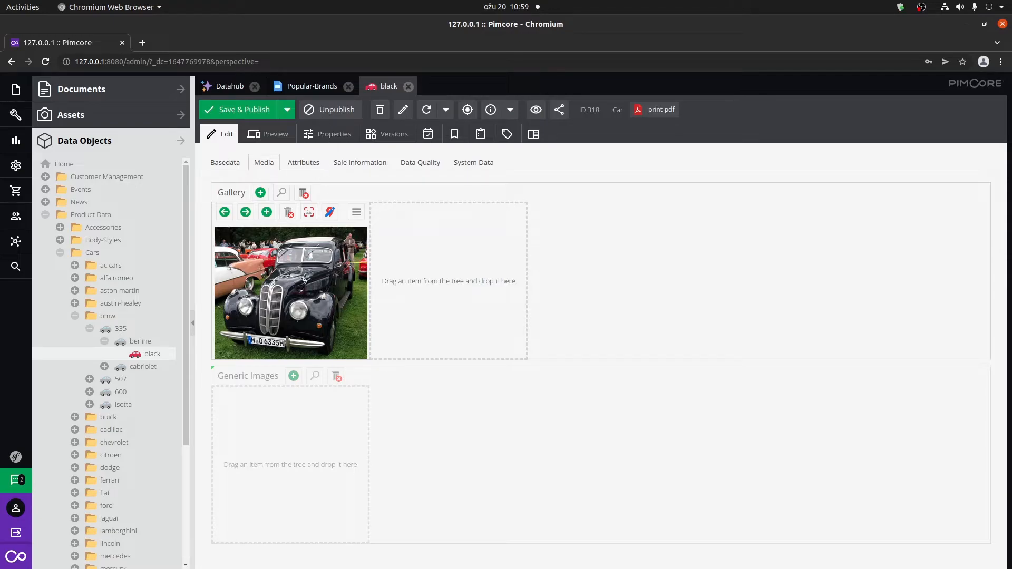
click(312, 85)
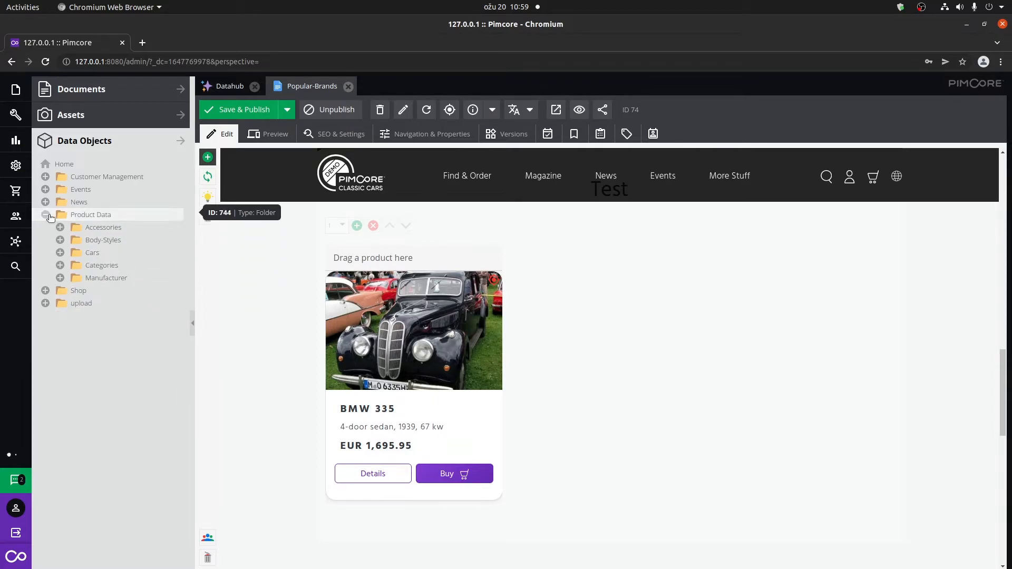
List the Car objects under Product Data in the grid.
double_click(90, 214)
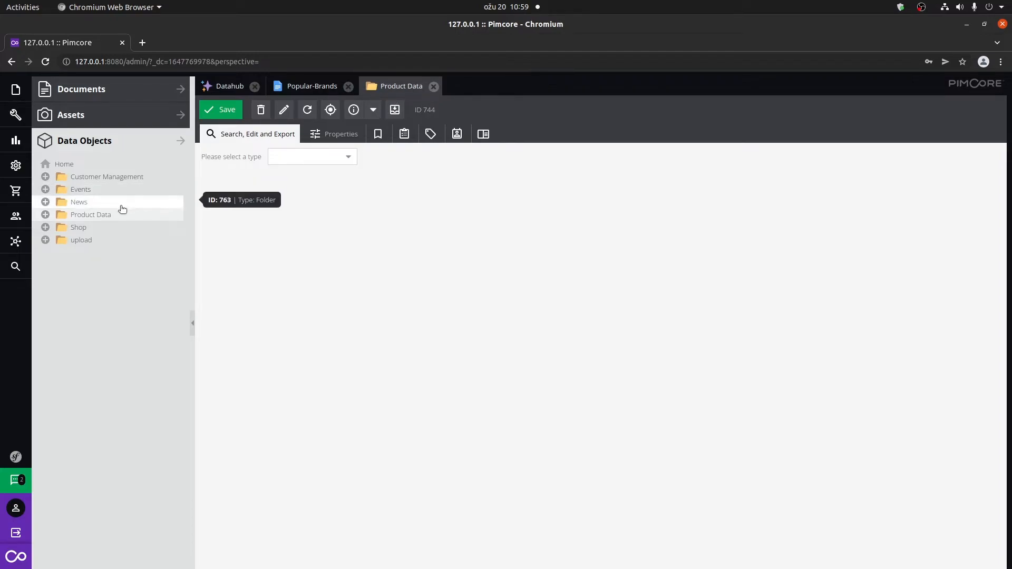
click(312, 156)
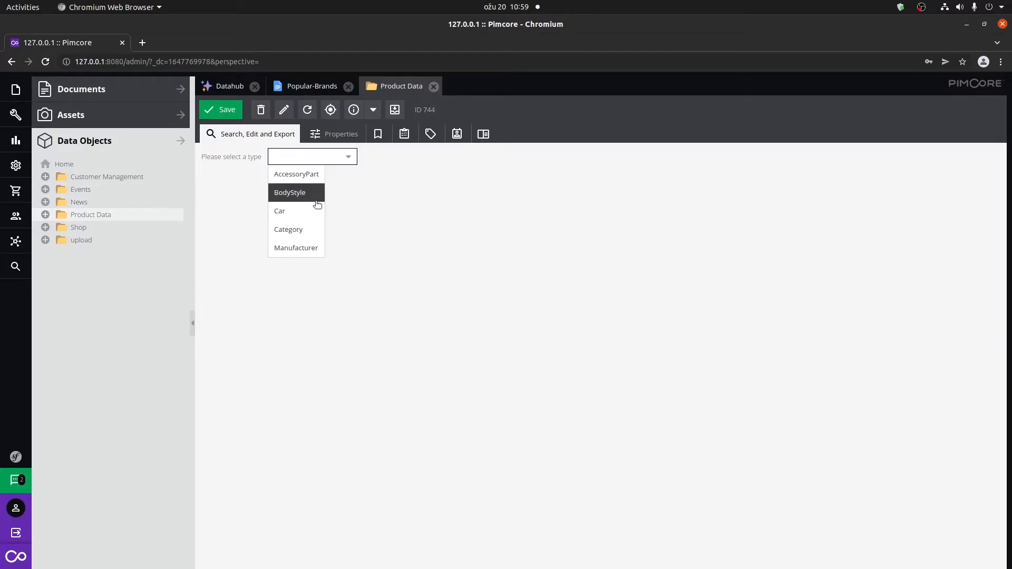
mouse_move(279, 211)
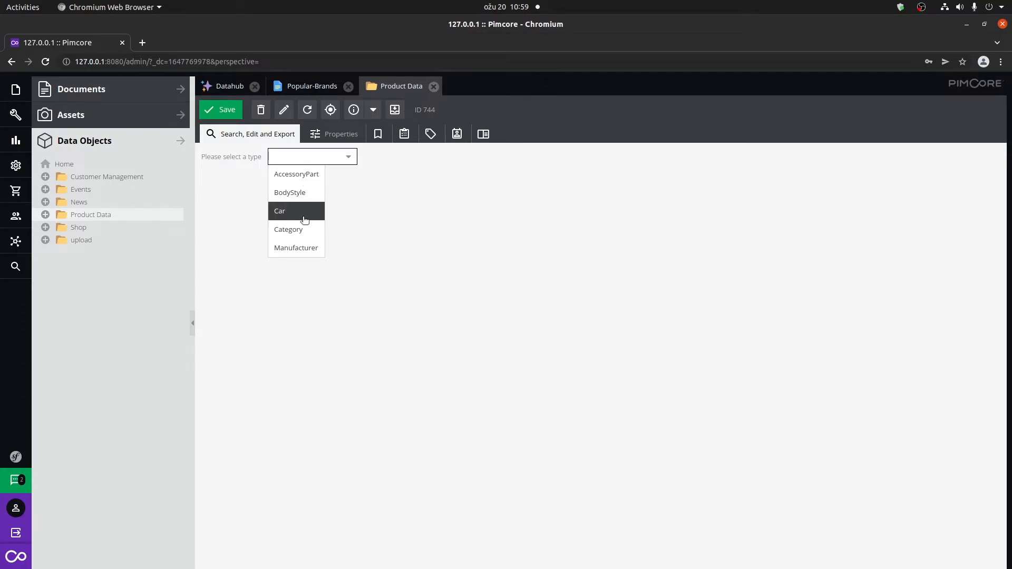
click(311, 156)
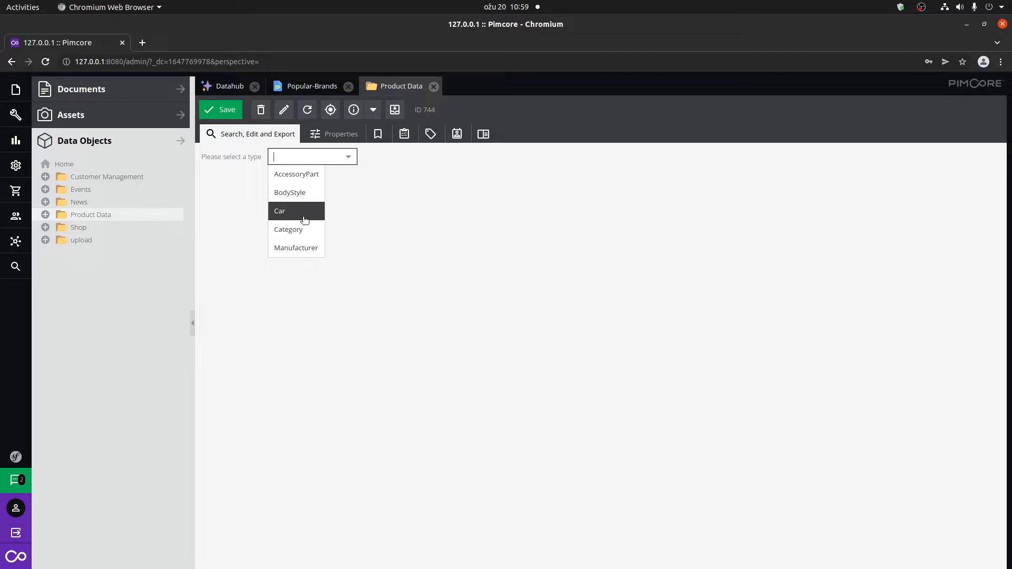
click(279, 211)
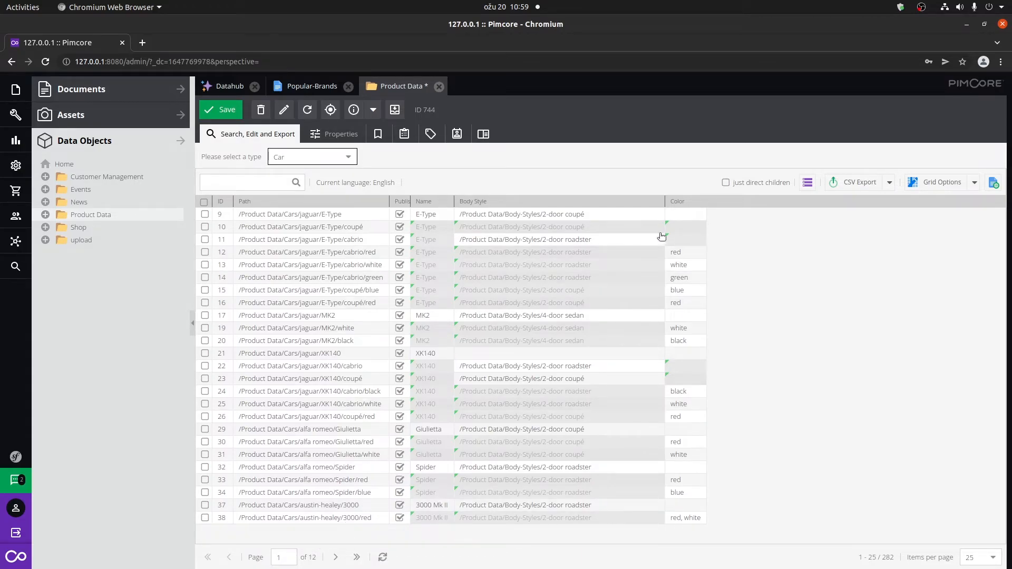
Filter the Color column to beige and silver (19 cars), then close the listing.
click(700, 201)
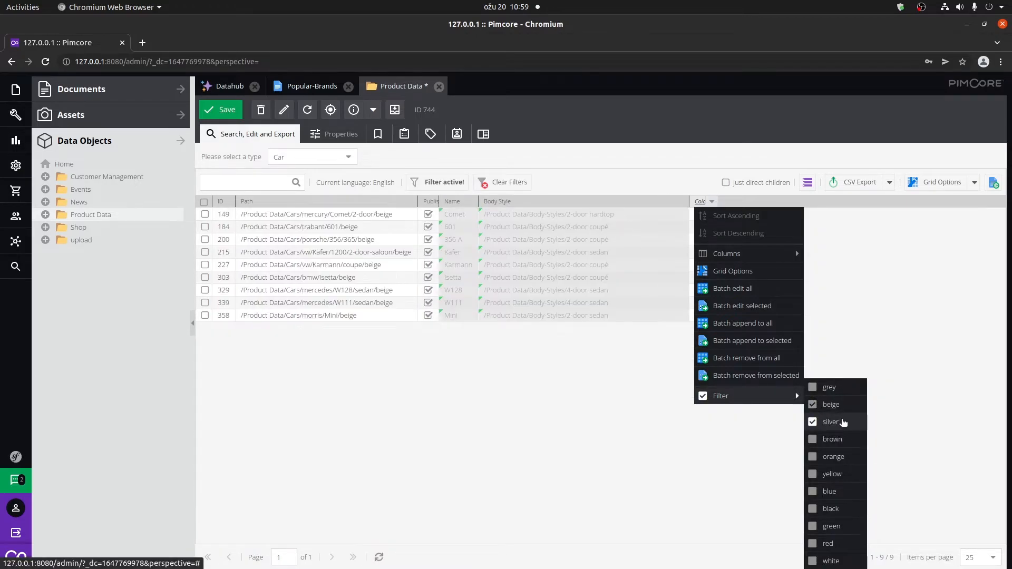
click(811, 421)
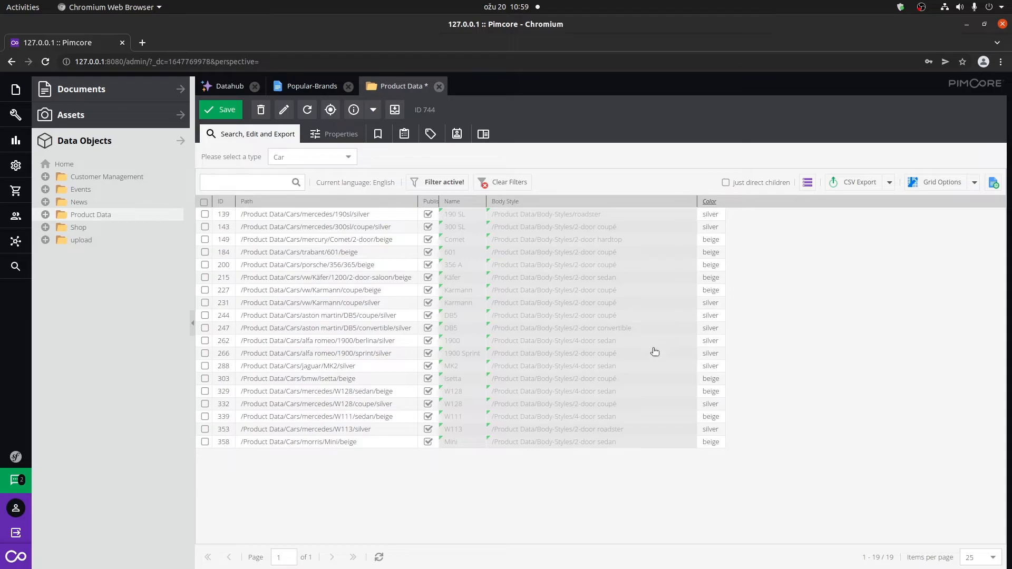
mouse_move(623, 461)
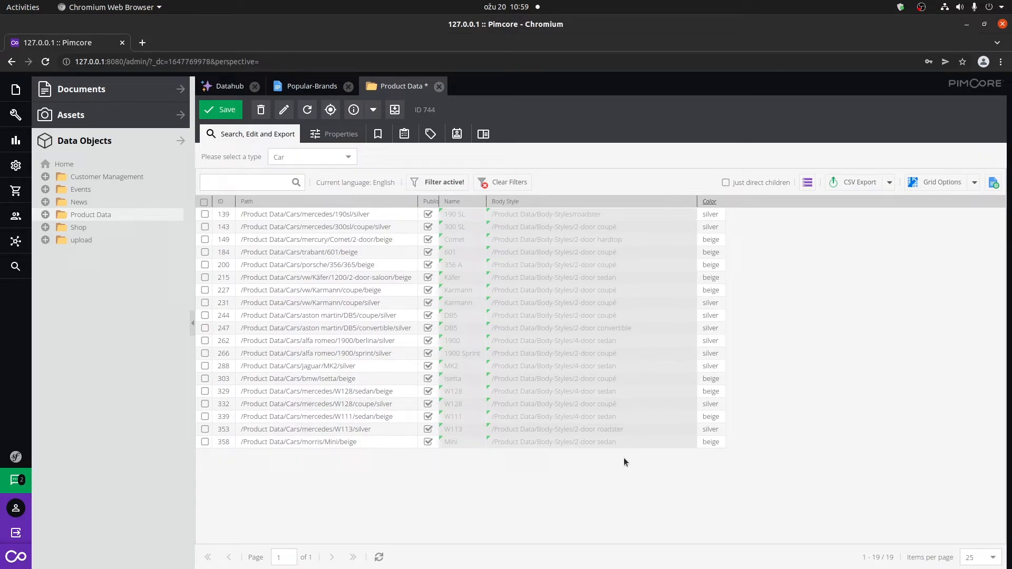
mouse_move(615, 452)
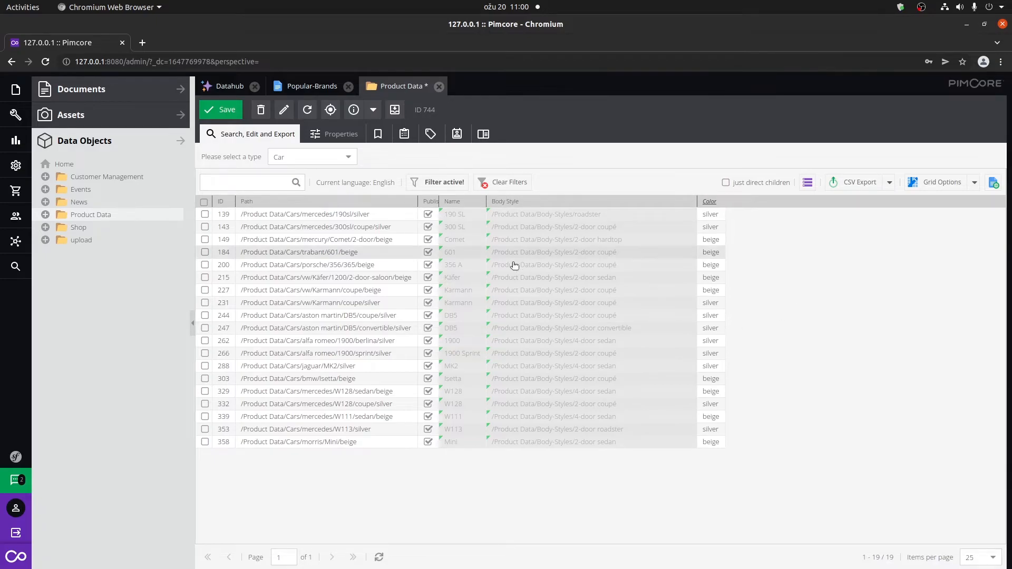
mouse_move(902, 225)
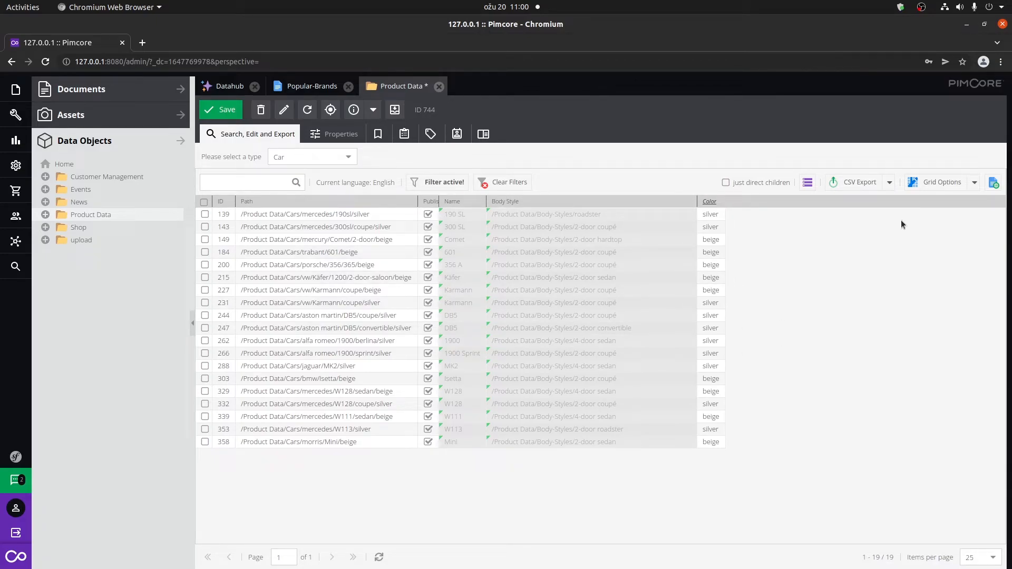
mouse_move(940, 206)
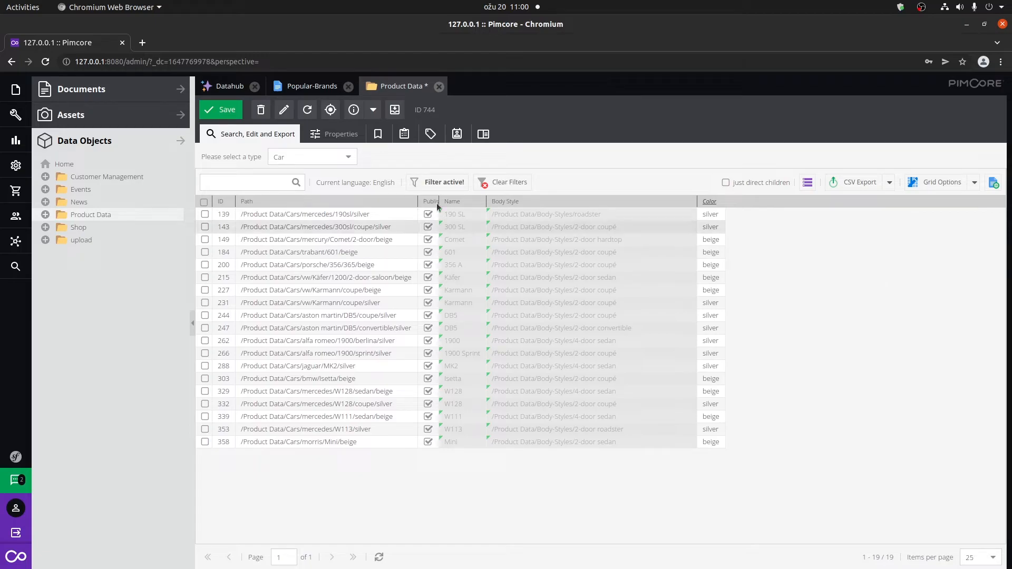
mouse_move(802, 361)
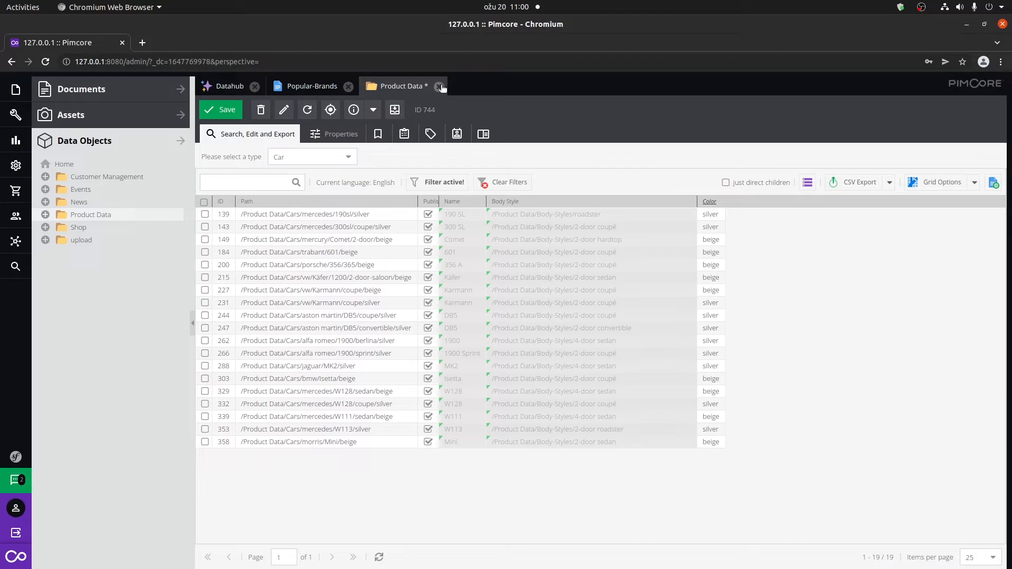
click(442, 85)
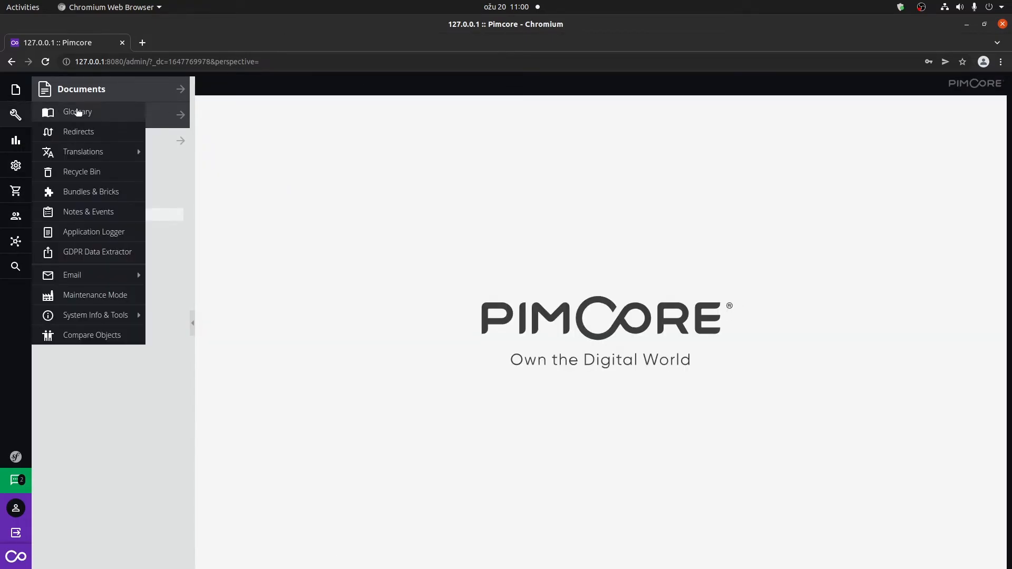
mouse_move(82, 152)
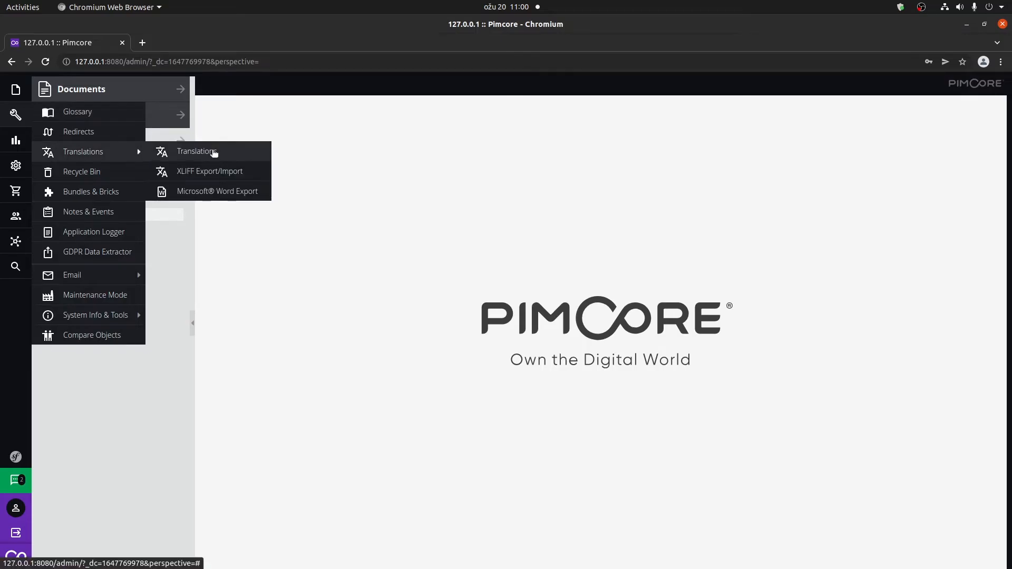
Show the shared Translations list of keys with their German values.
click(196, 151)
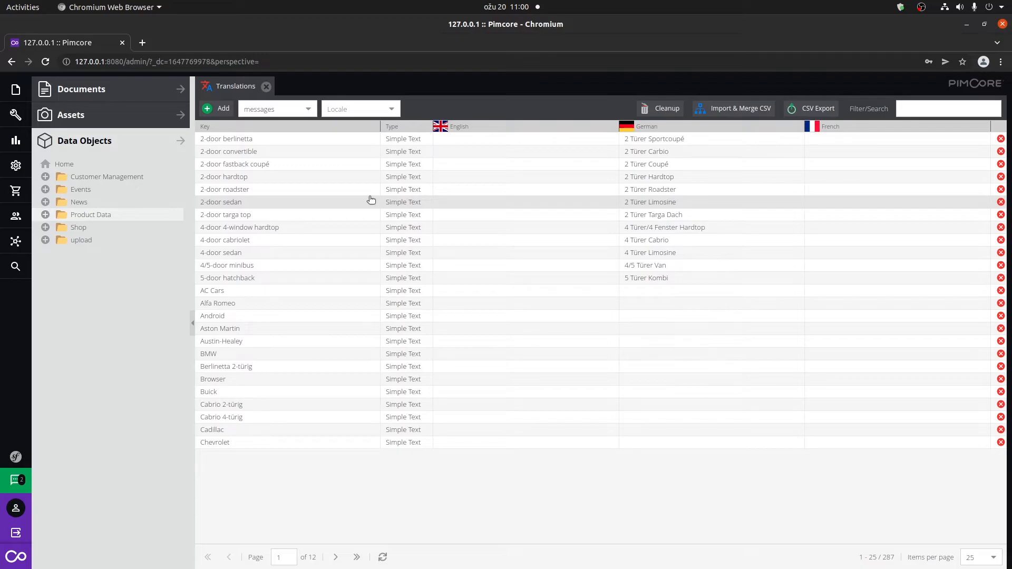
mouse_move(15, 140)
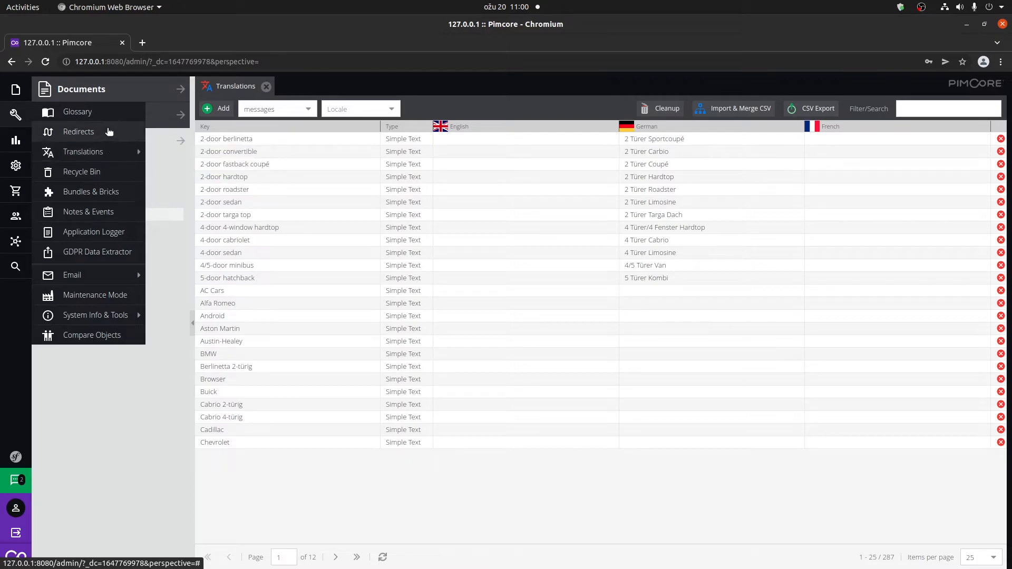
mouse_move(95, 295)
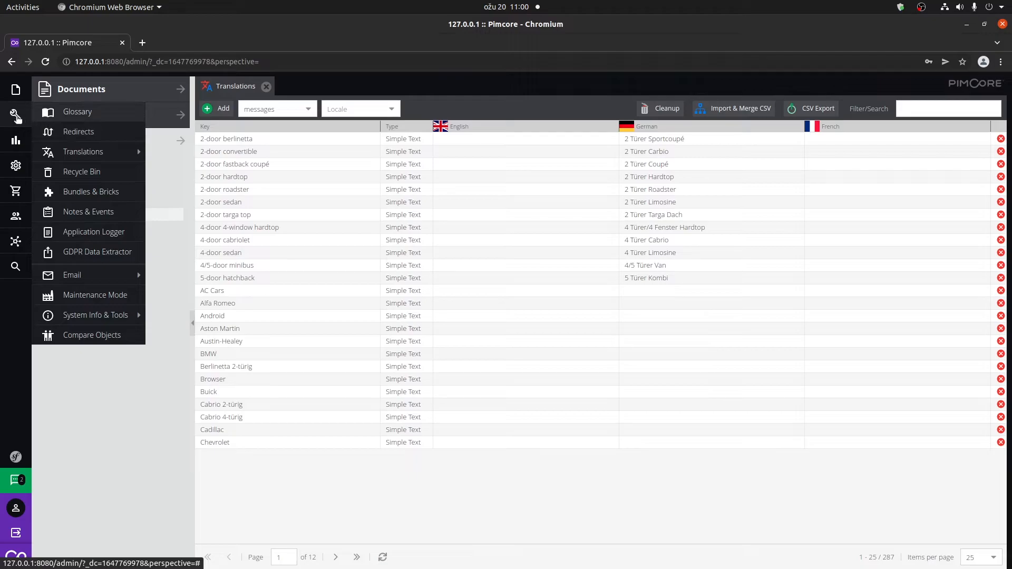
click(15, 140)
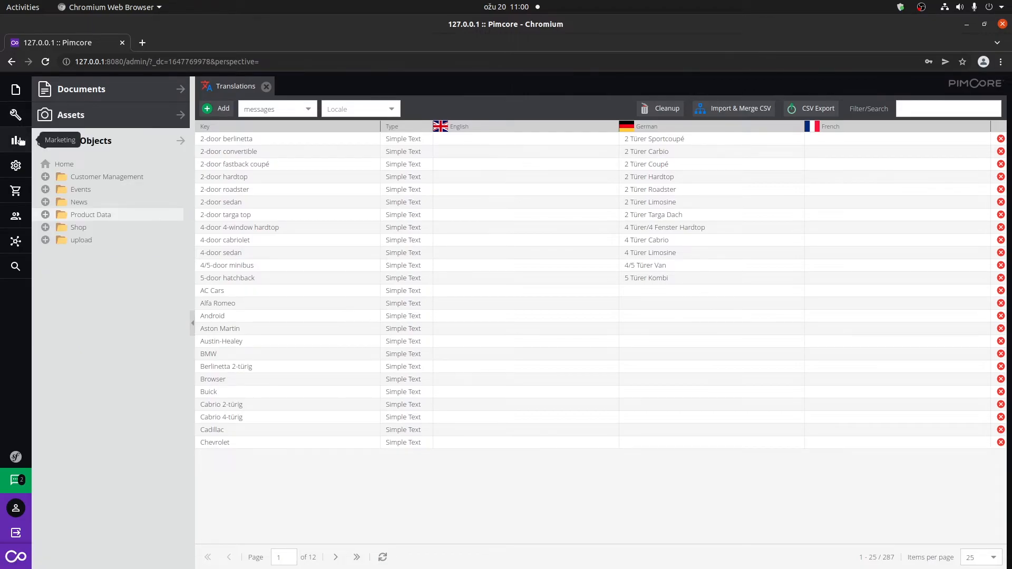
Bring up System Settings from the Settings menu beside the translations.
click(15, 165)
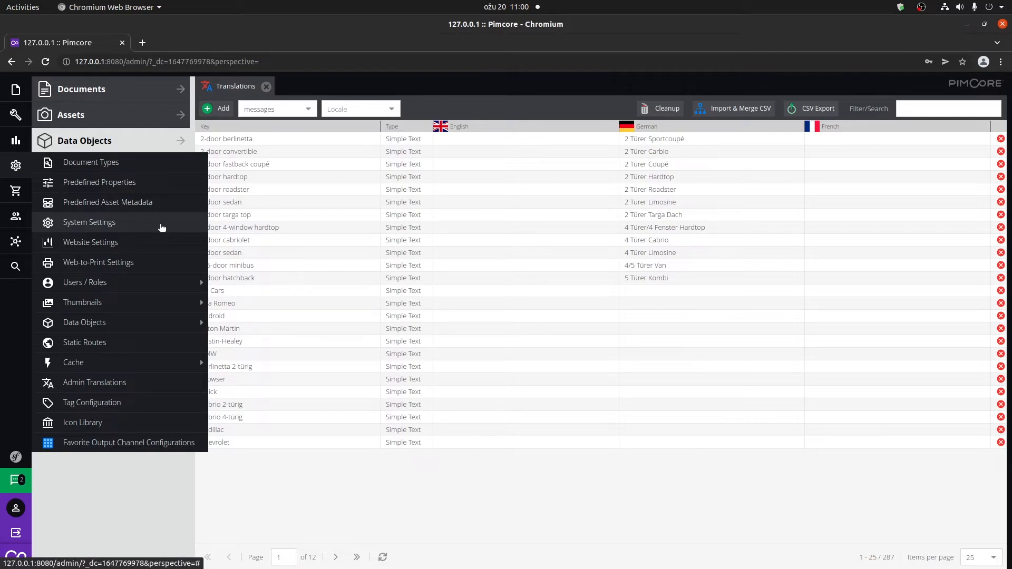
click(89, 222)
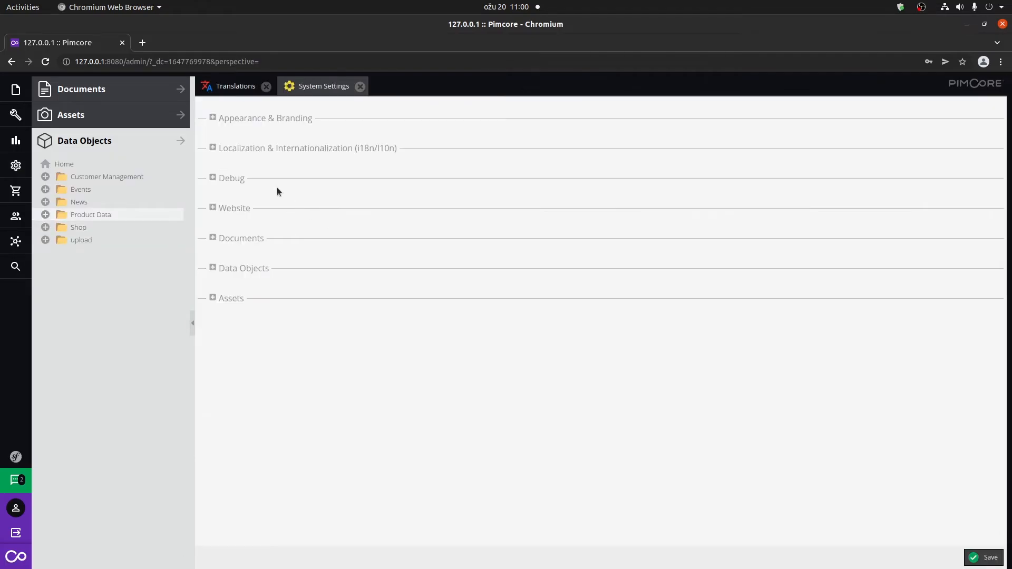
Review the Appearance & Branding, Localization and Debug settings panels.
click(265, 118)
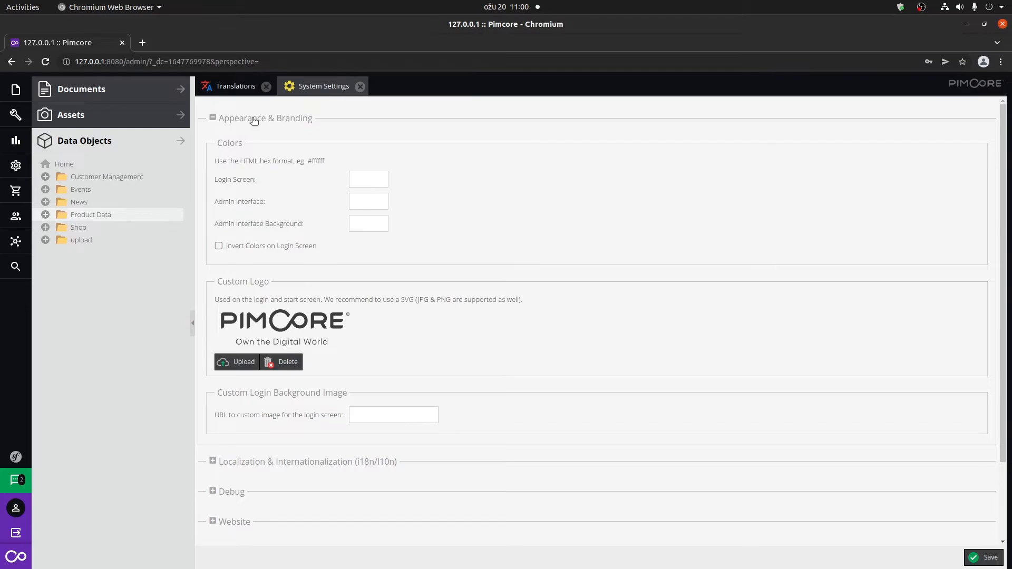
click(212, 117)
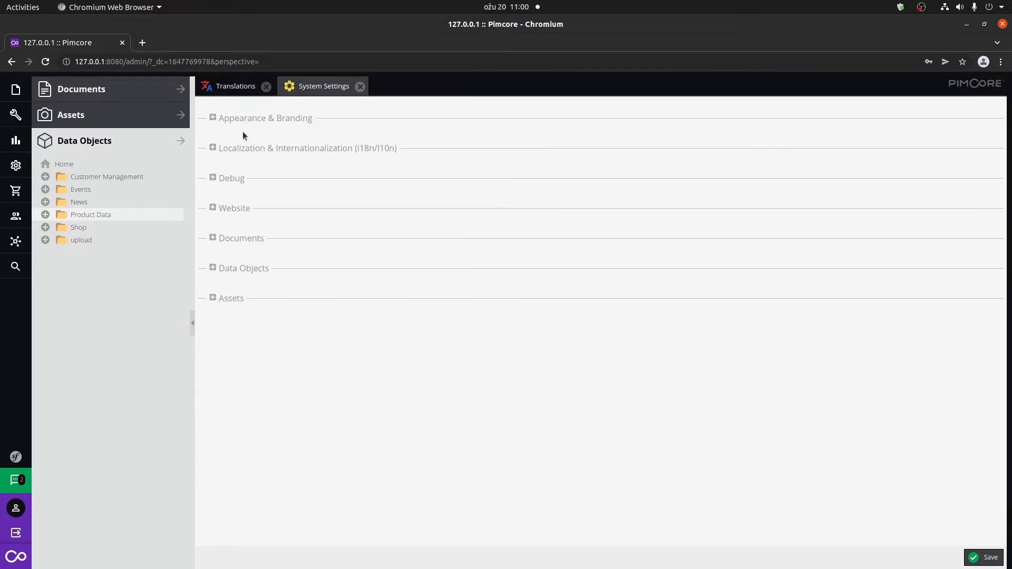
click(308, 148)
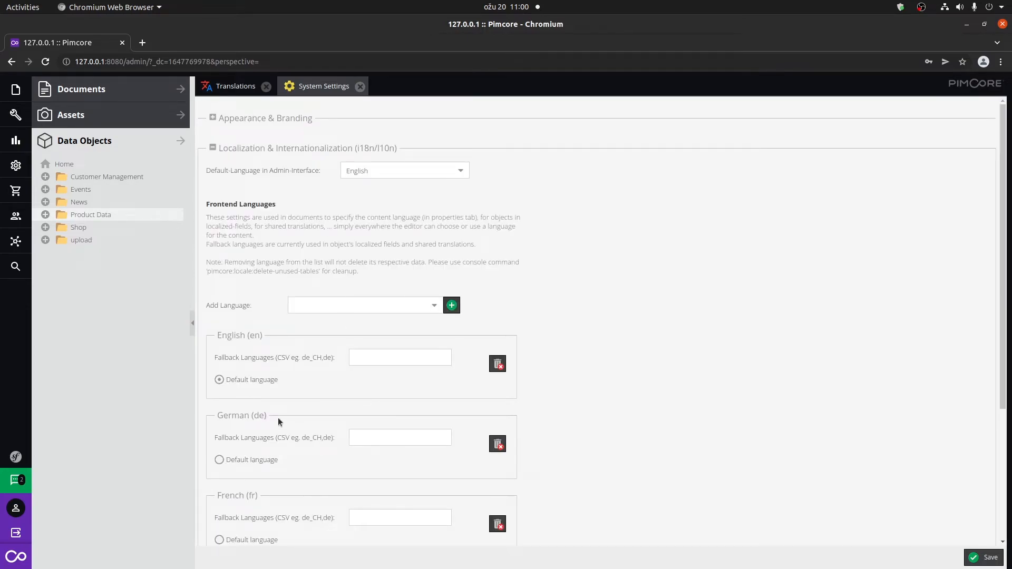
click(213, 147)
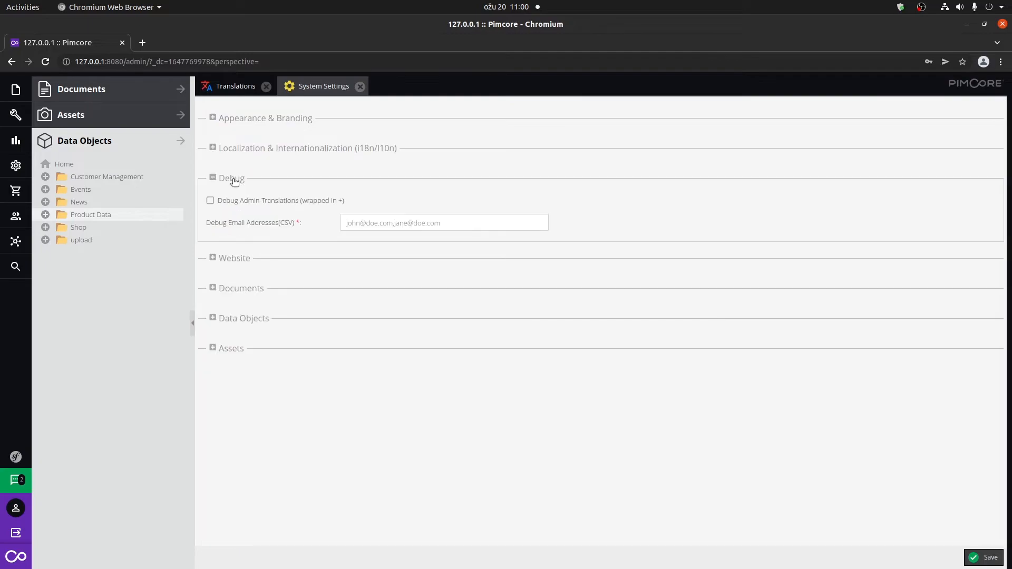
mouse_move(407, 168)
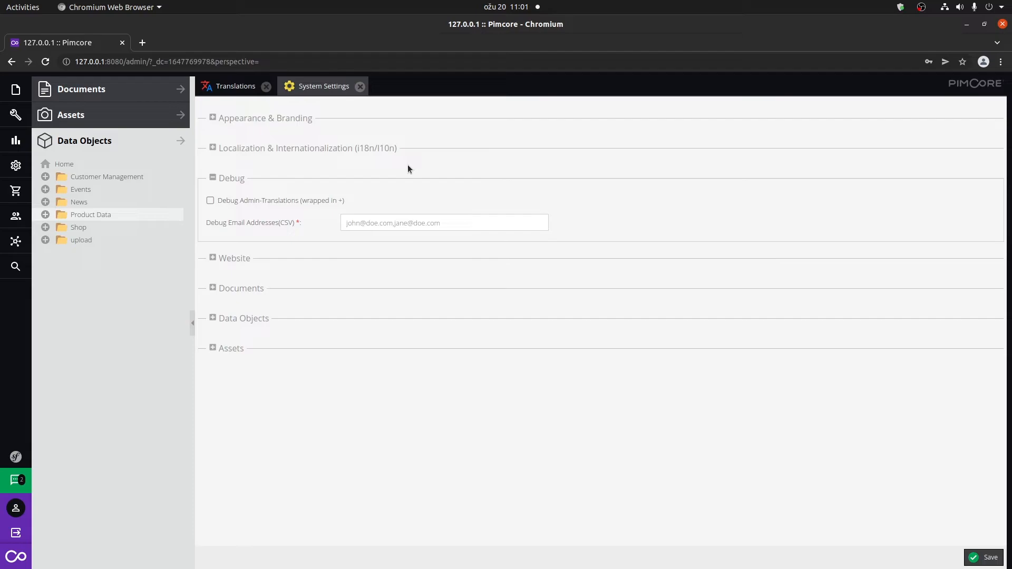
Review the Website settings panel, then close the System Settings and Translations views.
click(213, 178)
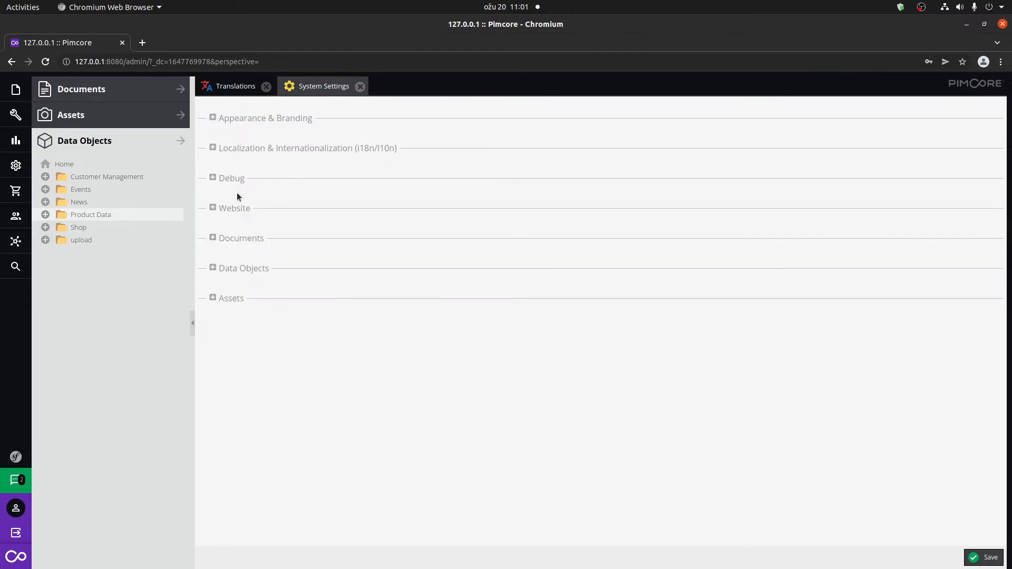
click(212, 208)
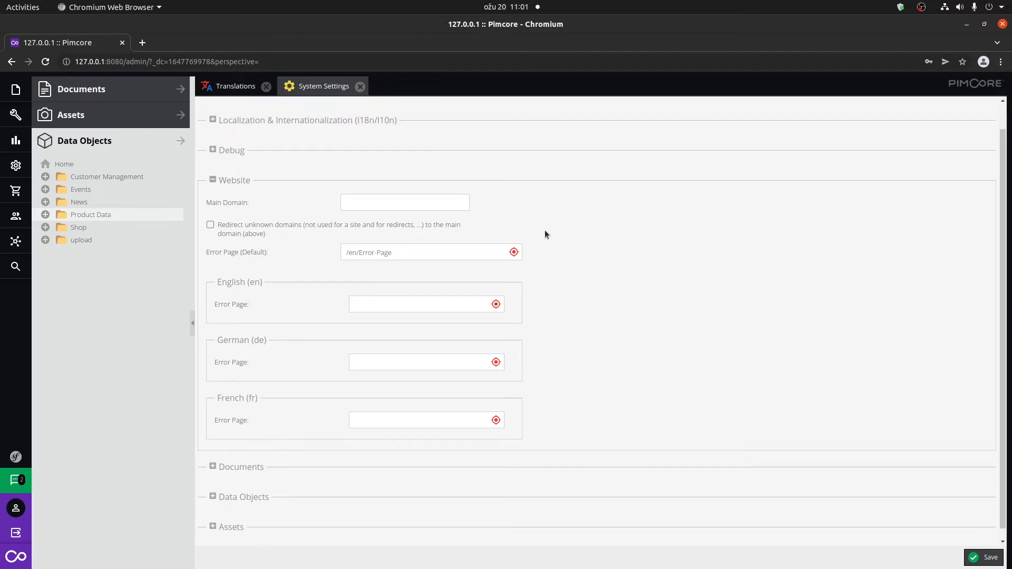
click(212, 179)
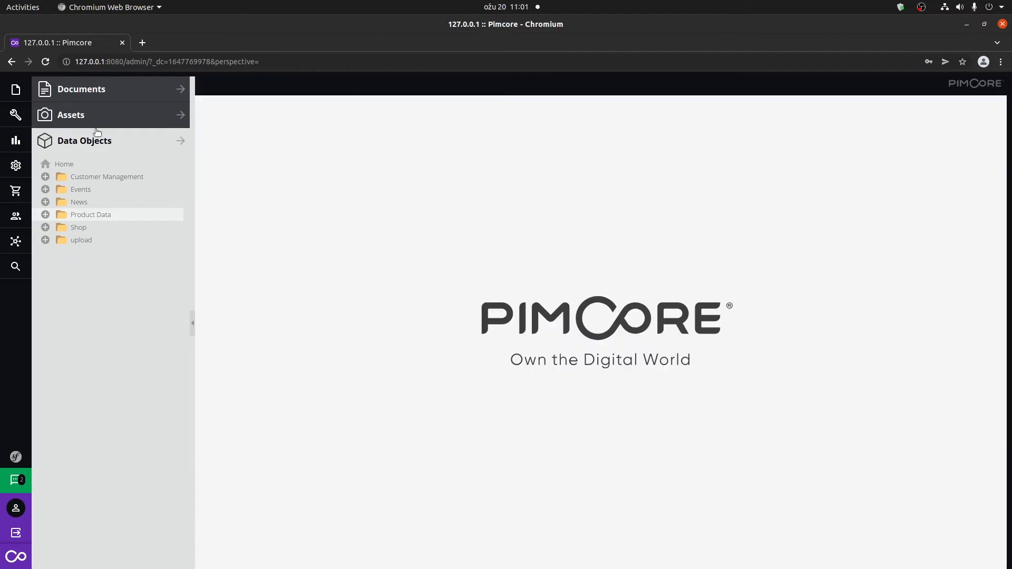
Show the Settings menu with its Users / Roles and Data Objects submenus.
click(16, 166)
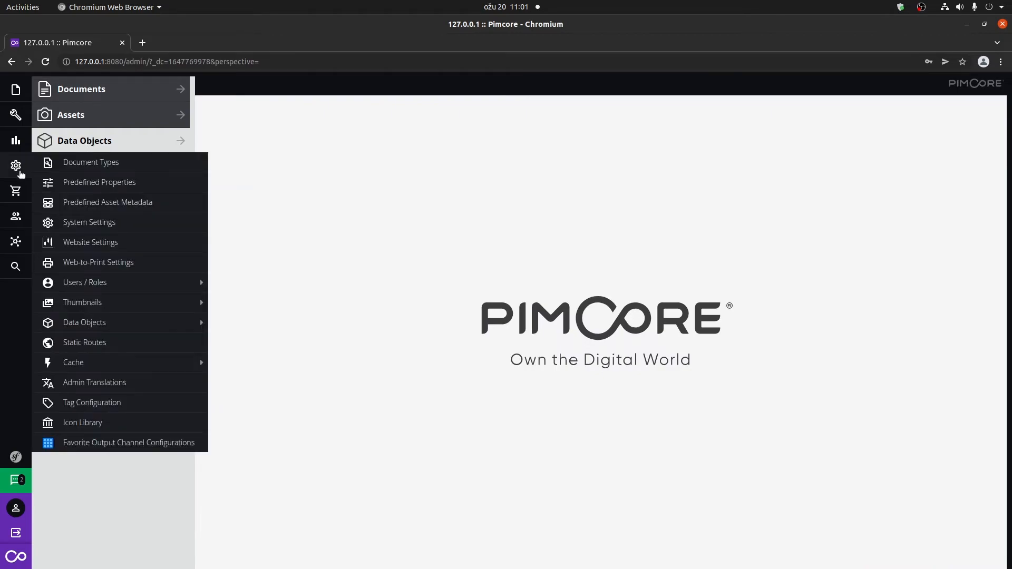
mouse_move(85, 283)
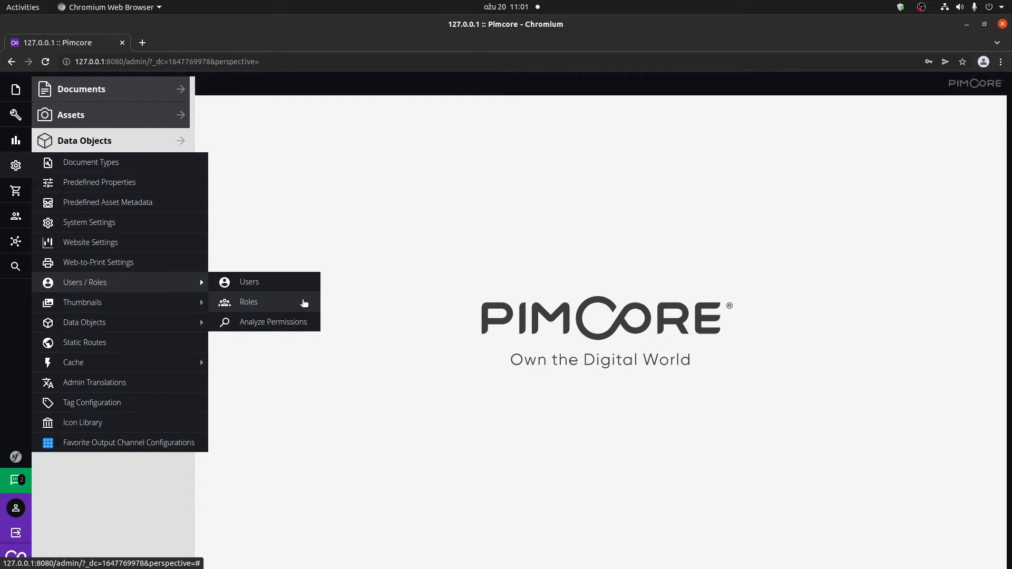
mouse_move(300, 295)
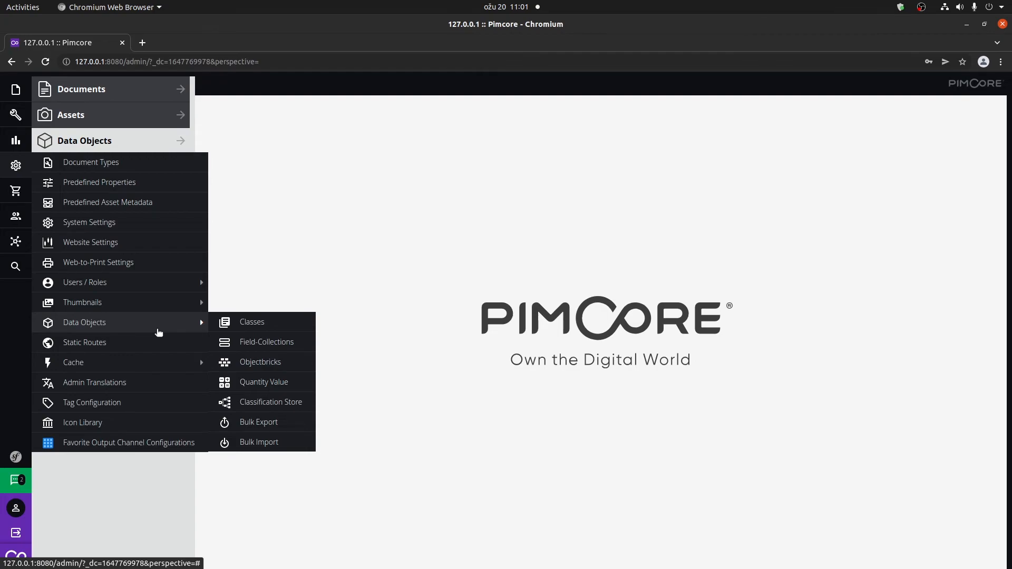
mouse_move(170, 343)
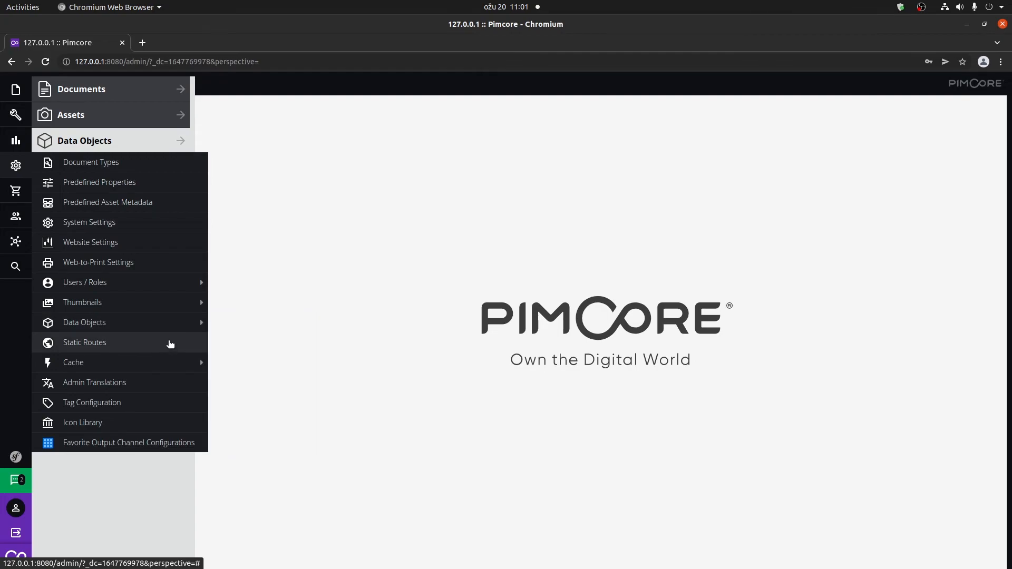
Show the empty Static Routes list, then the e-commerce menu with pricing rules.
click(84, 341)
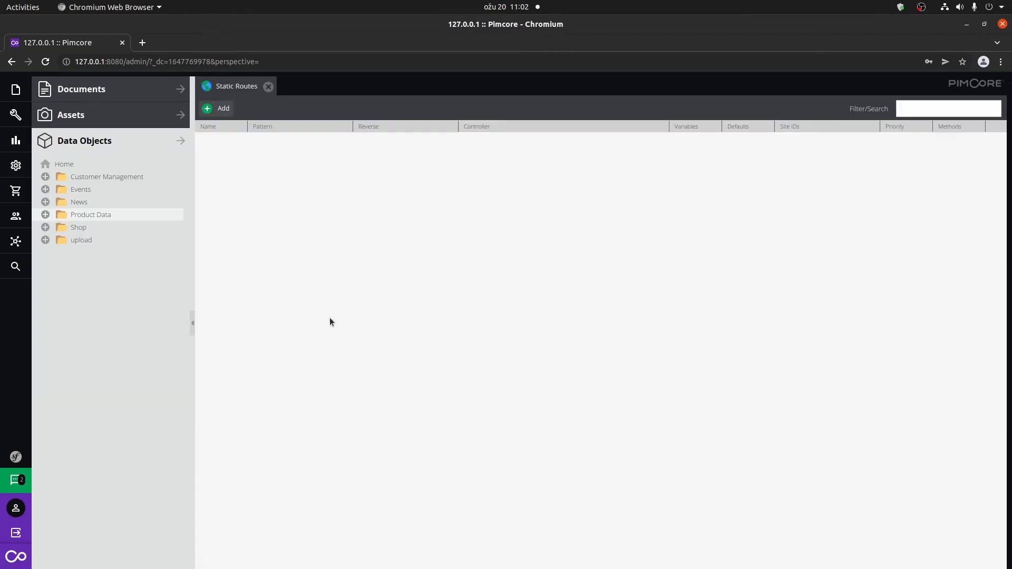
mouse_move(290, 251)
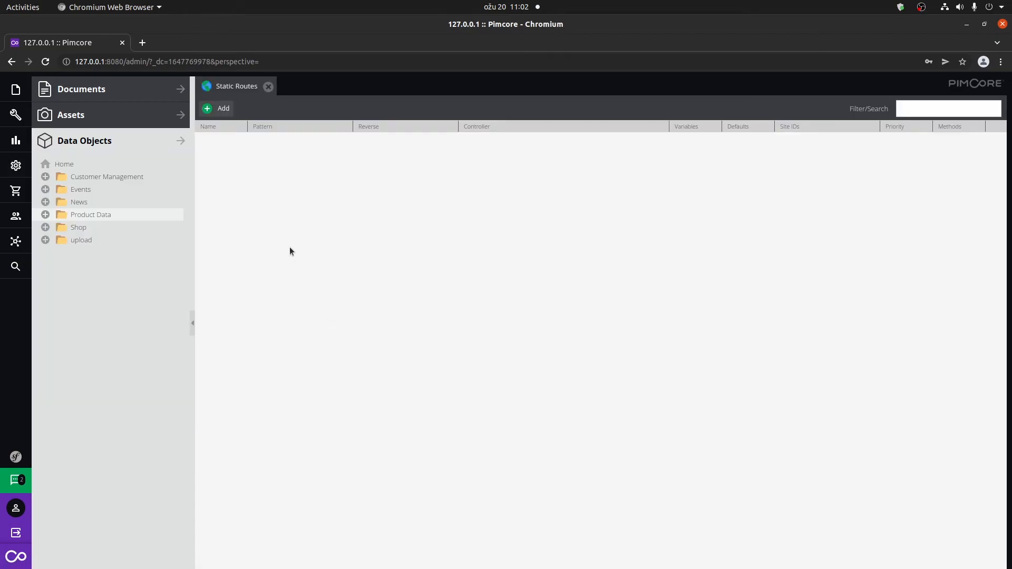
mouse_move(264, 116)
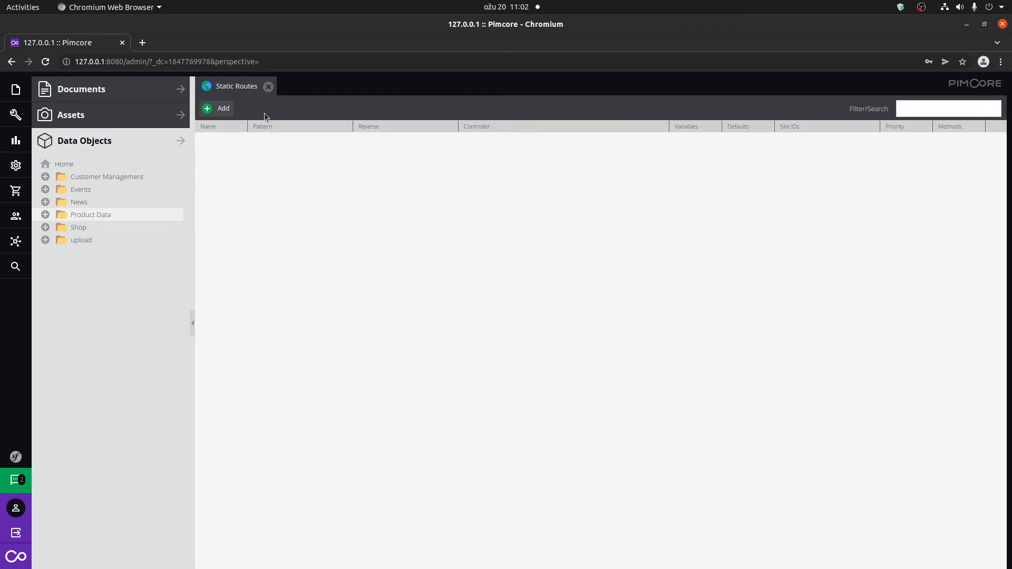
click(16, 191)
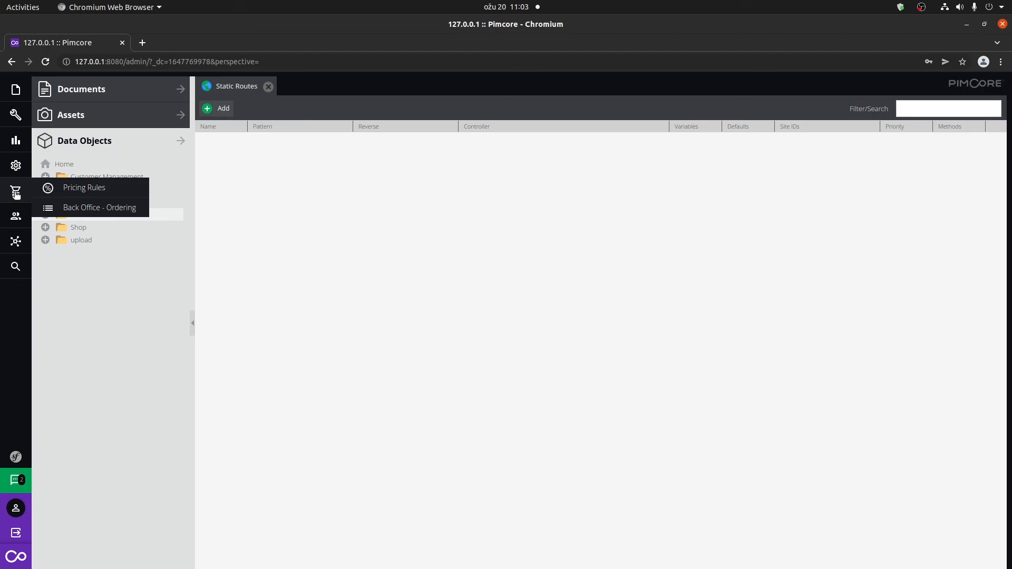
mouse_move(287, 227)
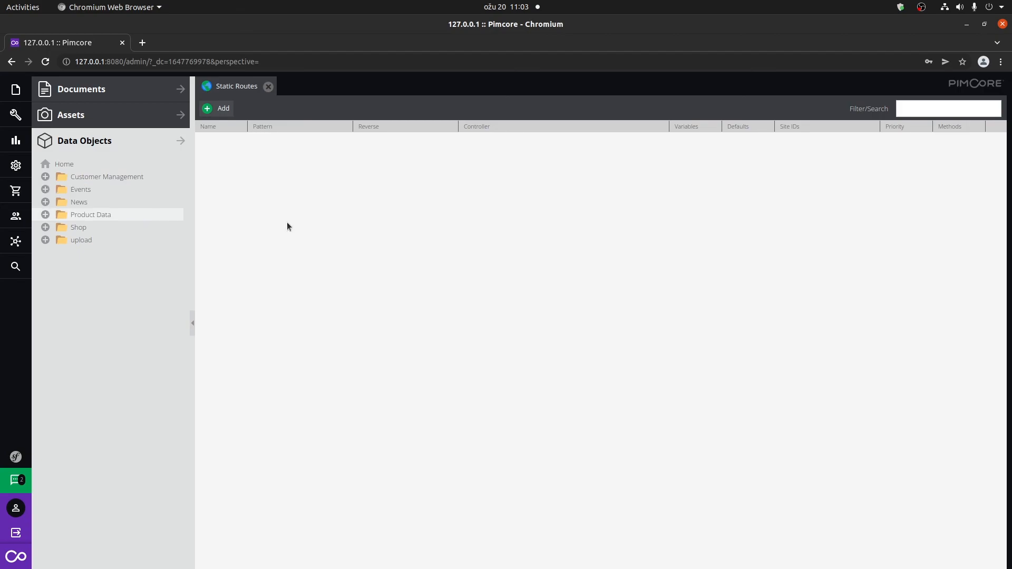